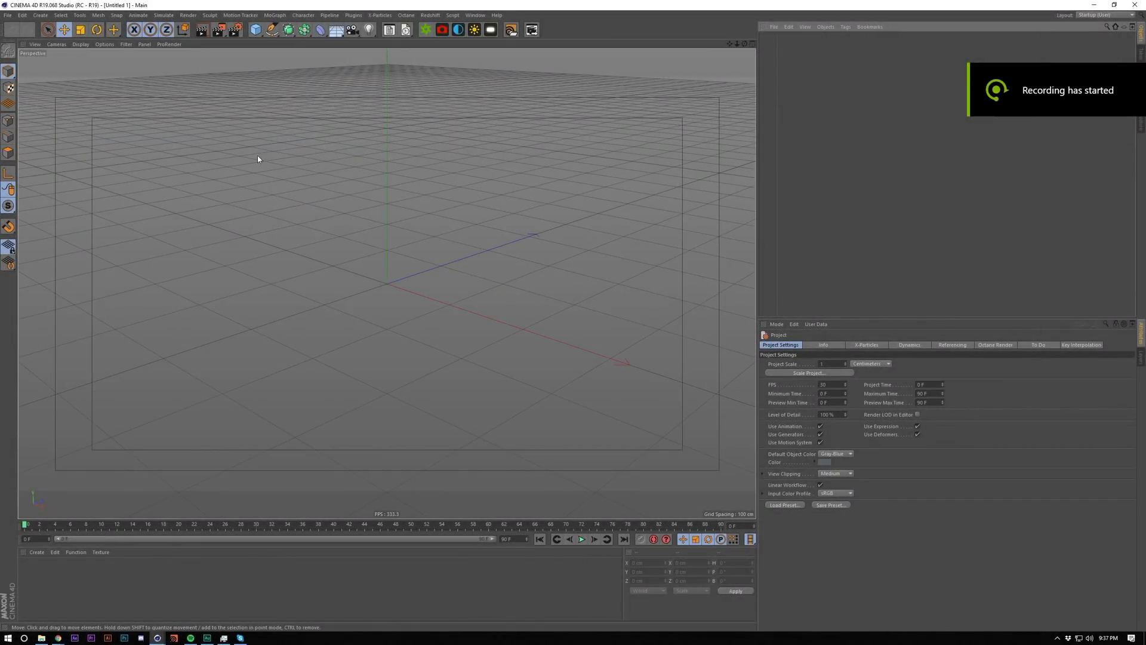
{"action": "mouse_move", "coordinate": [290, 109]}
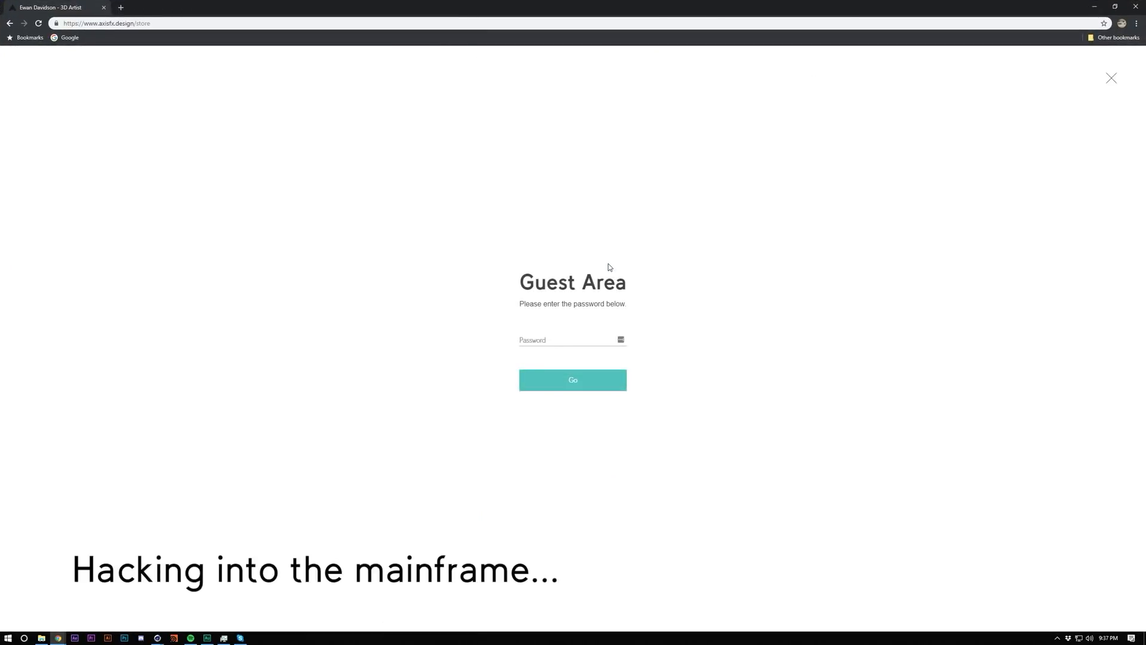
Bring up the Greeble Presets product page and skim its What Does It Do section
{"action": "left_click", "coordinate": [572, 379]}
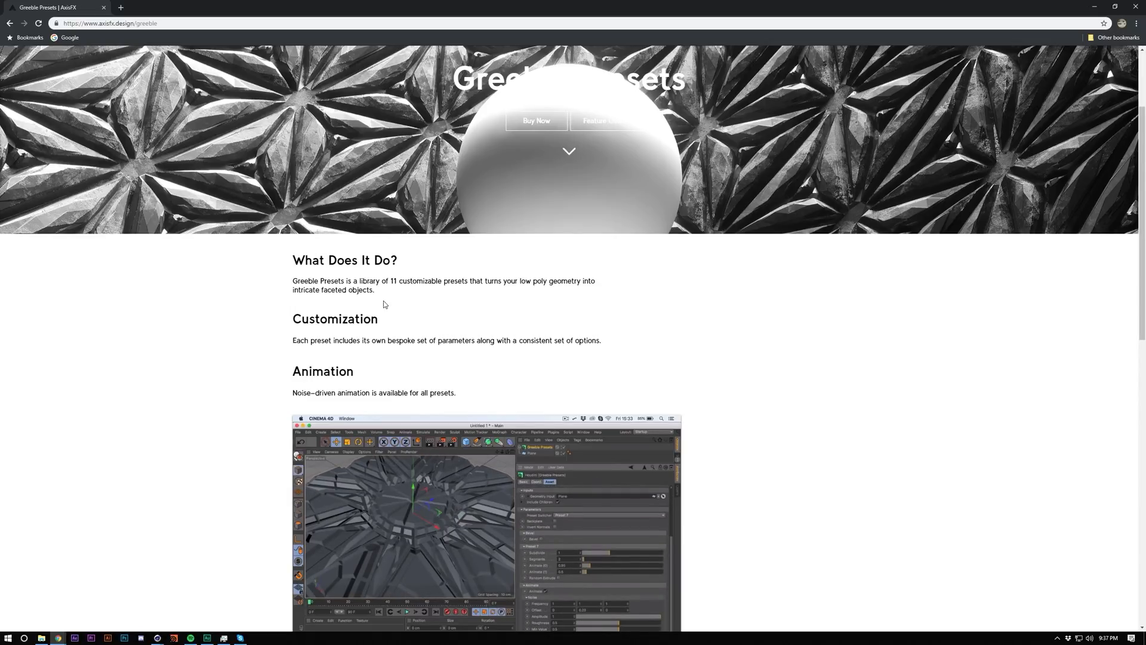
{"action": "scroll", "scroll_direction": "down", "scroll_amount": 3}
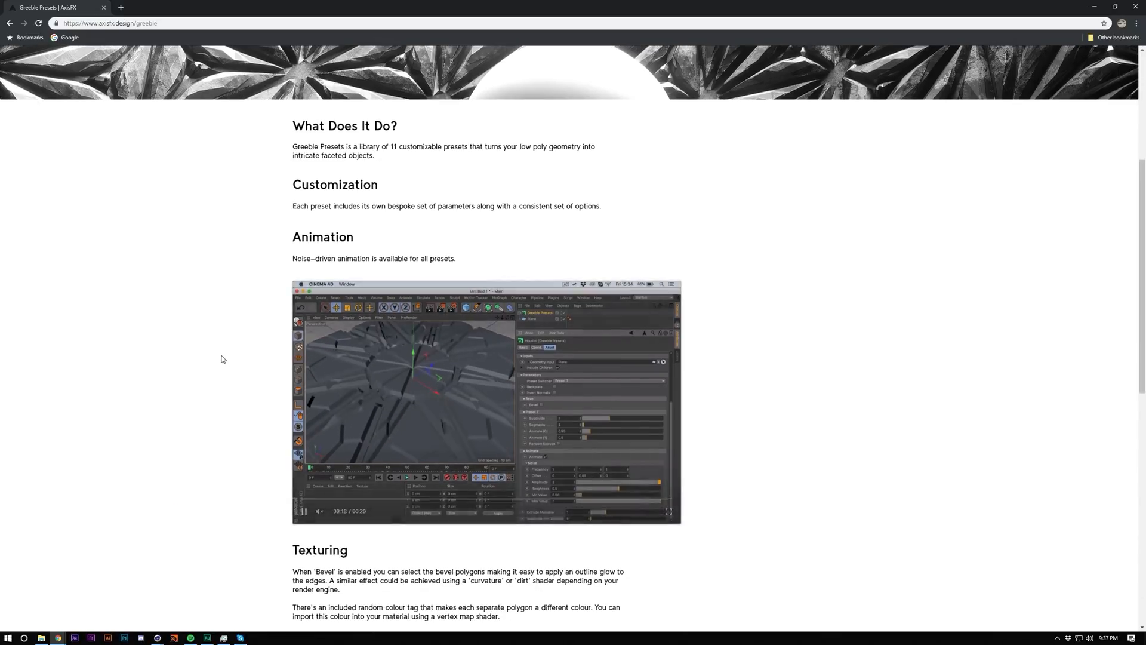
{"action": "scroll", "scroll_direction": "down", "scroll_amount": 3}
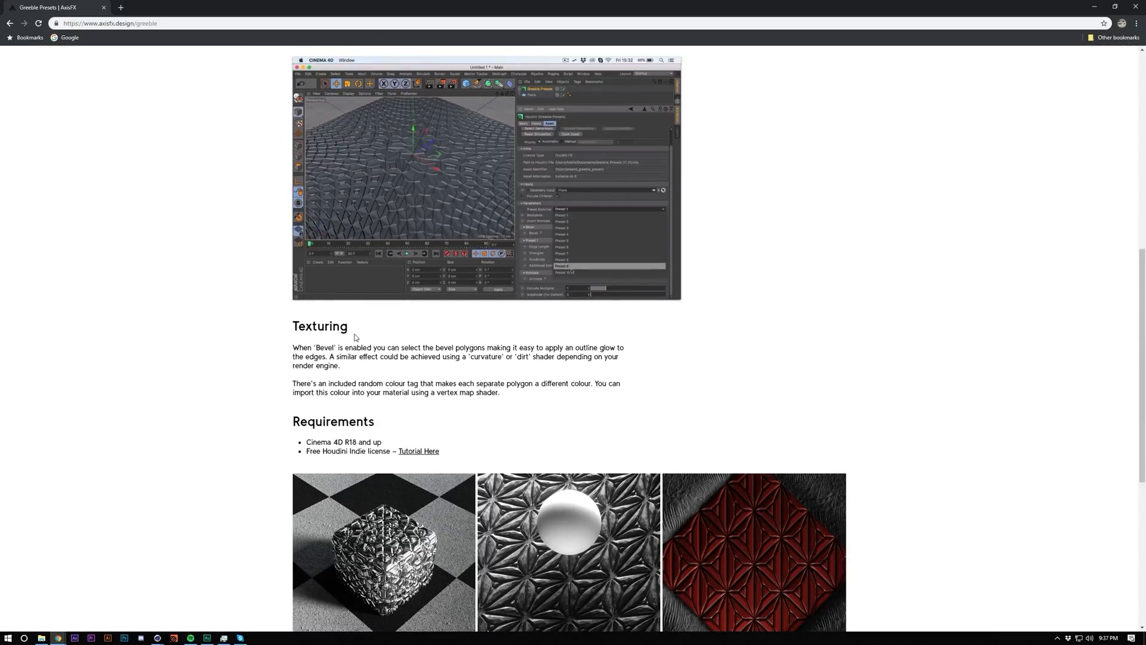
{"action": "scroll", "scroll_direction": "up", "scroll_amount": 3}
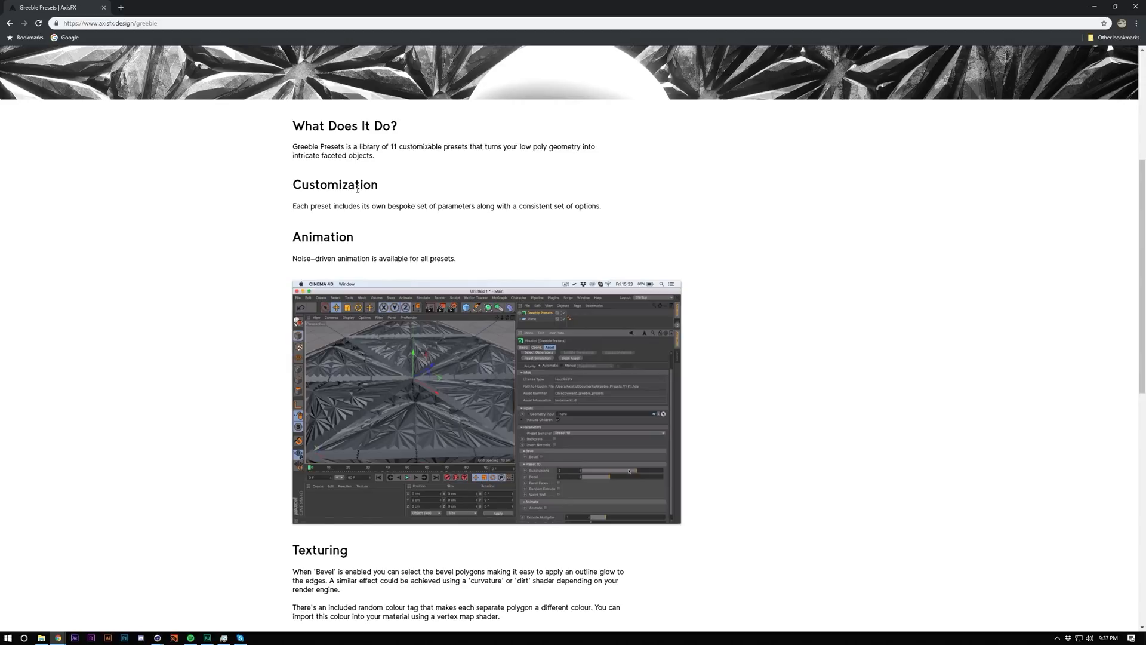
{"action": "scroll", "scroll_direction": "up", "scroll_amount": 3}
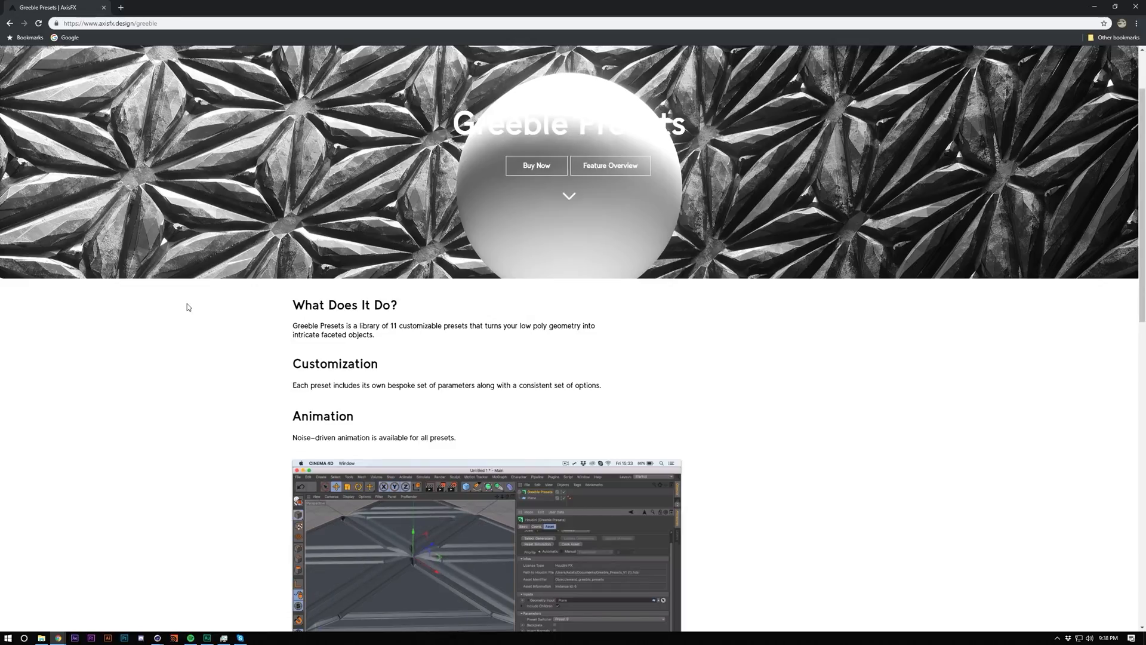
{"action": "mouse_move", "coordinate": [247, 334]}
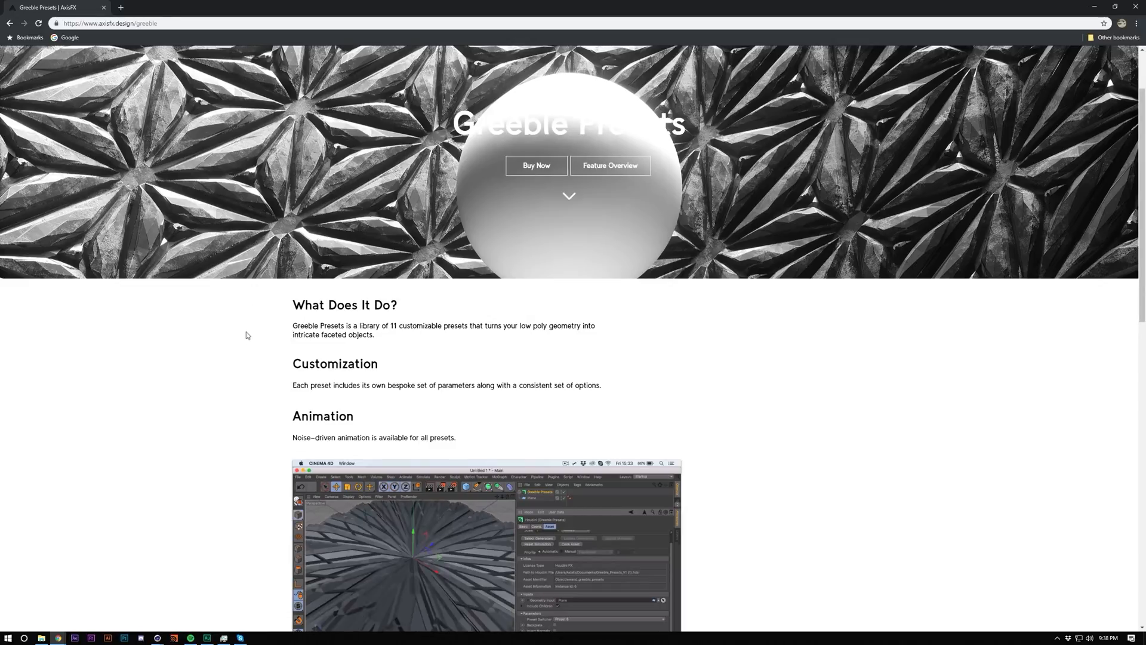
Read down through Animation, Texturing, Requirements and the Test Asset note
{"action": "scroll", "scroll_direction": "down", "scroll_amount": 3}
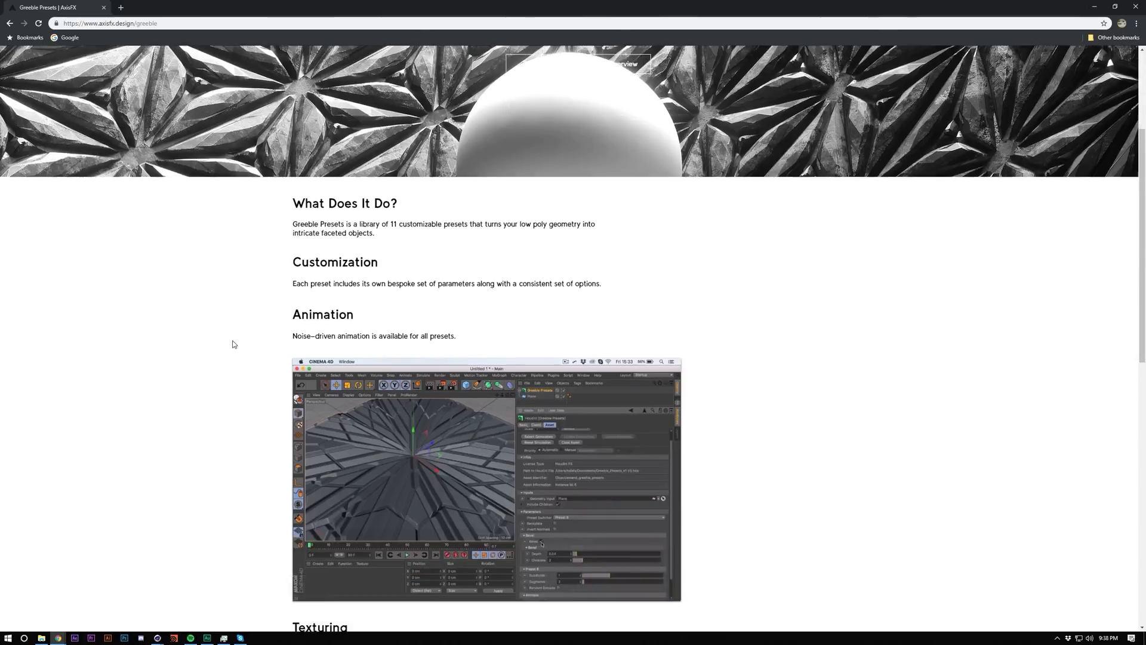
{"action": "scroll", "scroll_direction": "down", "scroll_amount": 3}
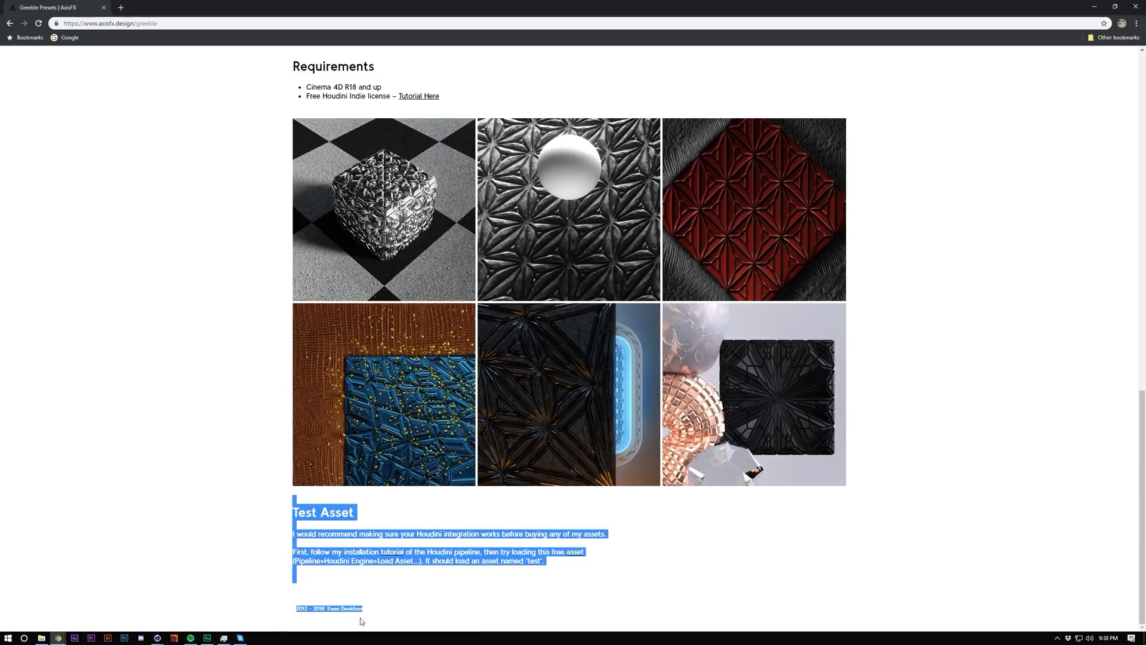
{"action": "mouse_move", "coordinate": [376, 580]}
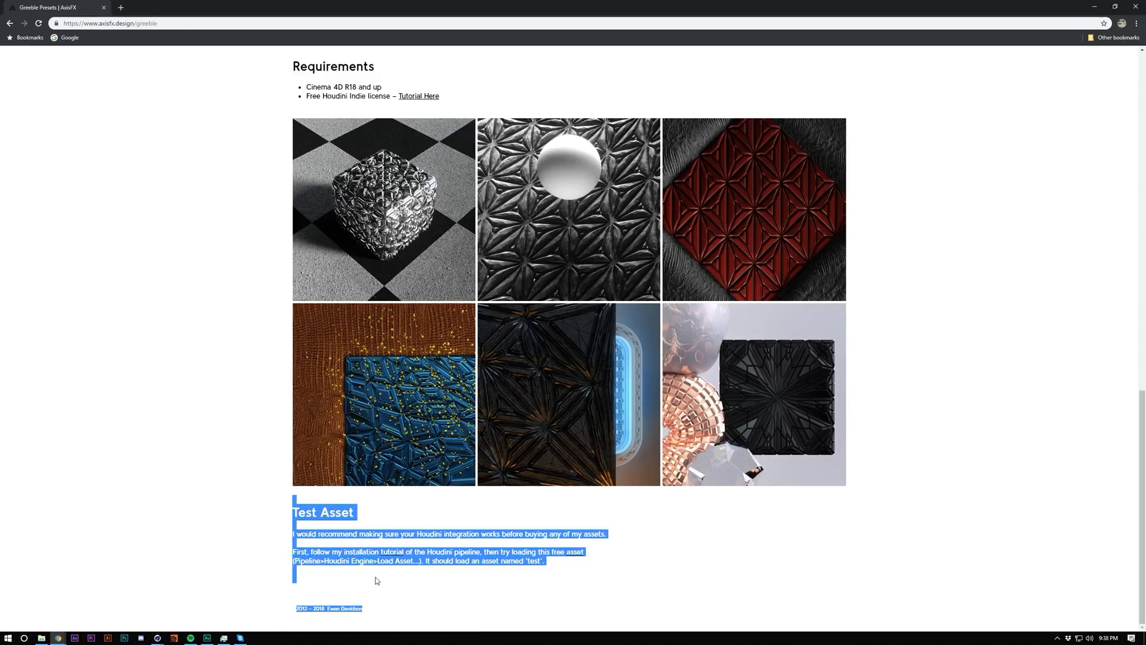
{"action": "scroll", "scroll_direction": "up", "scroll_amount": 3}
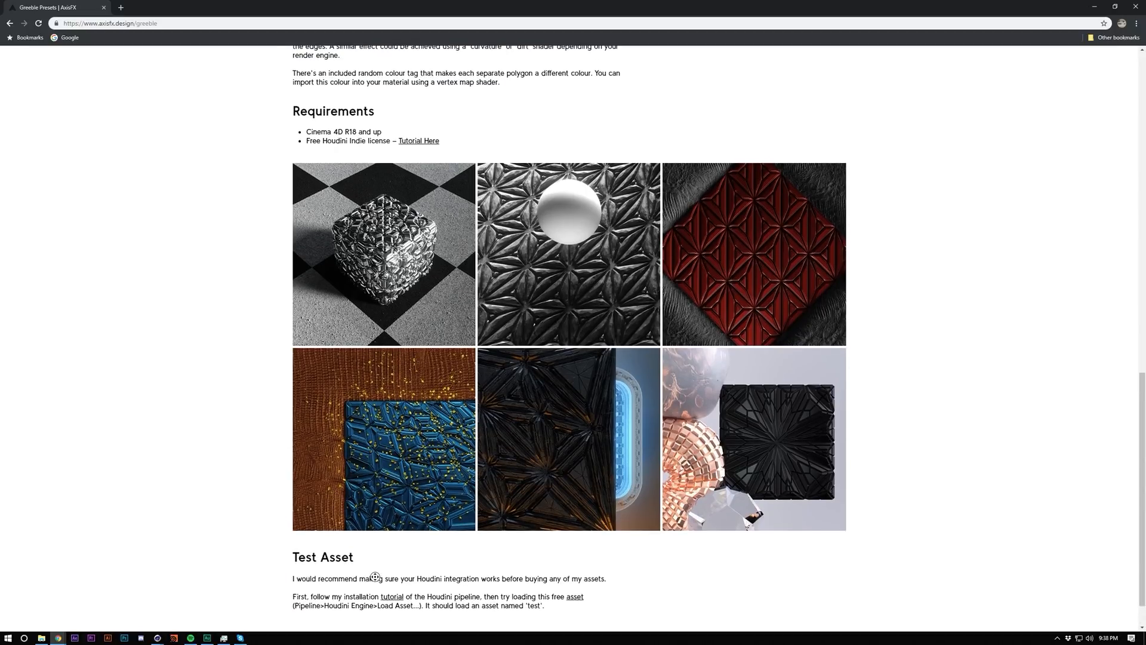
{"action": "scroll", "scroll_direction": "down", "scroll_amount": 3}
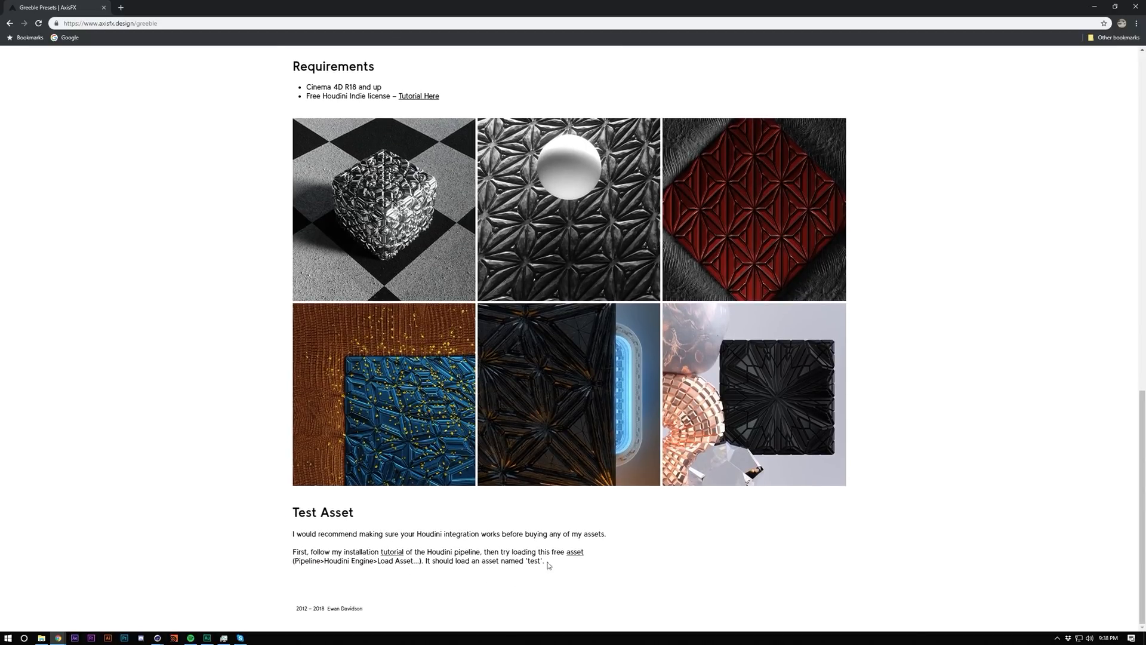
{"action": "mouse_move", "coordinate": [381, 598]}
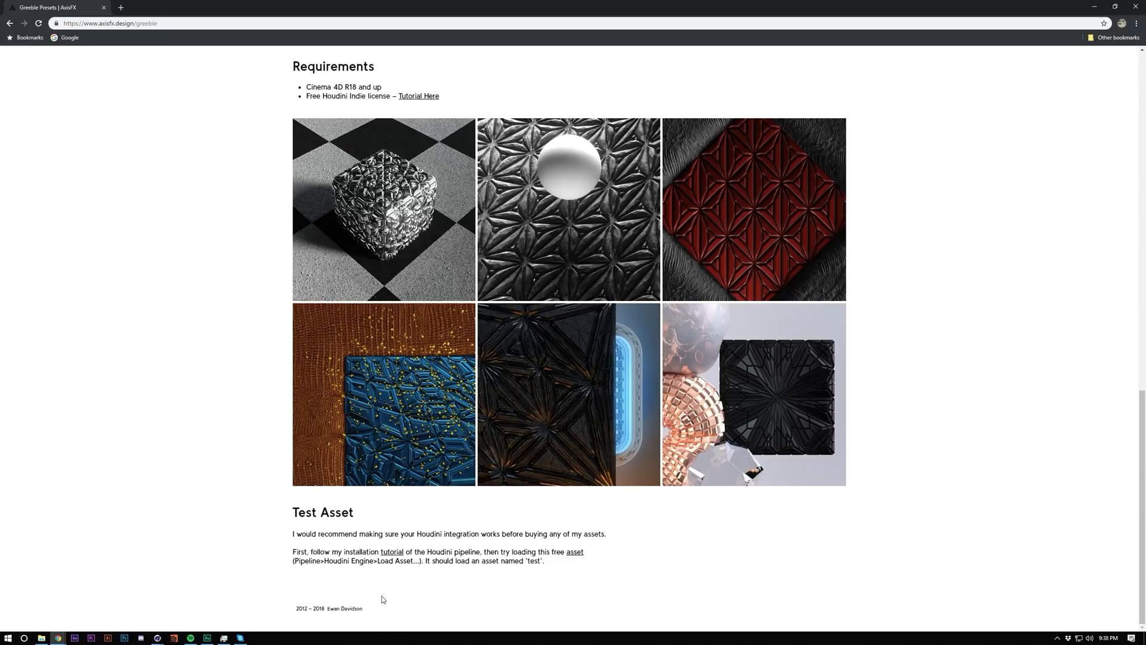
{"action": "mouse_move", "coordinate": [432, 581]}
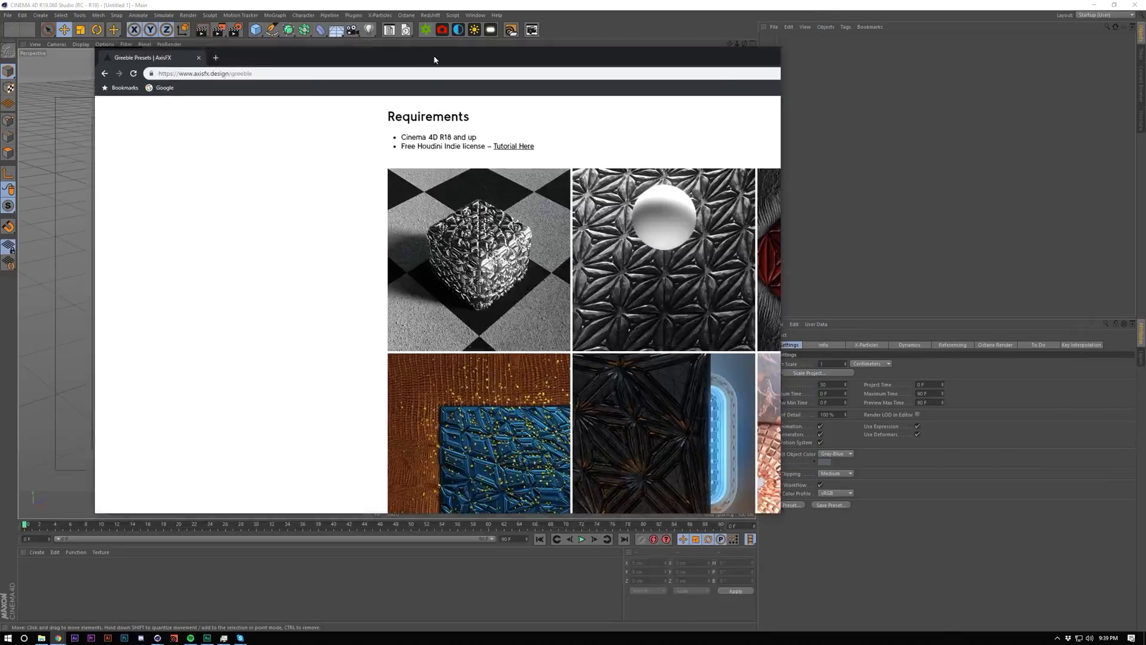
Load the Greeble_Presets.hda asset via Pipeline > Houdini Engine > Load Asset
{"action": "left_click", "coordinate": [329, 15]}
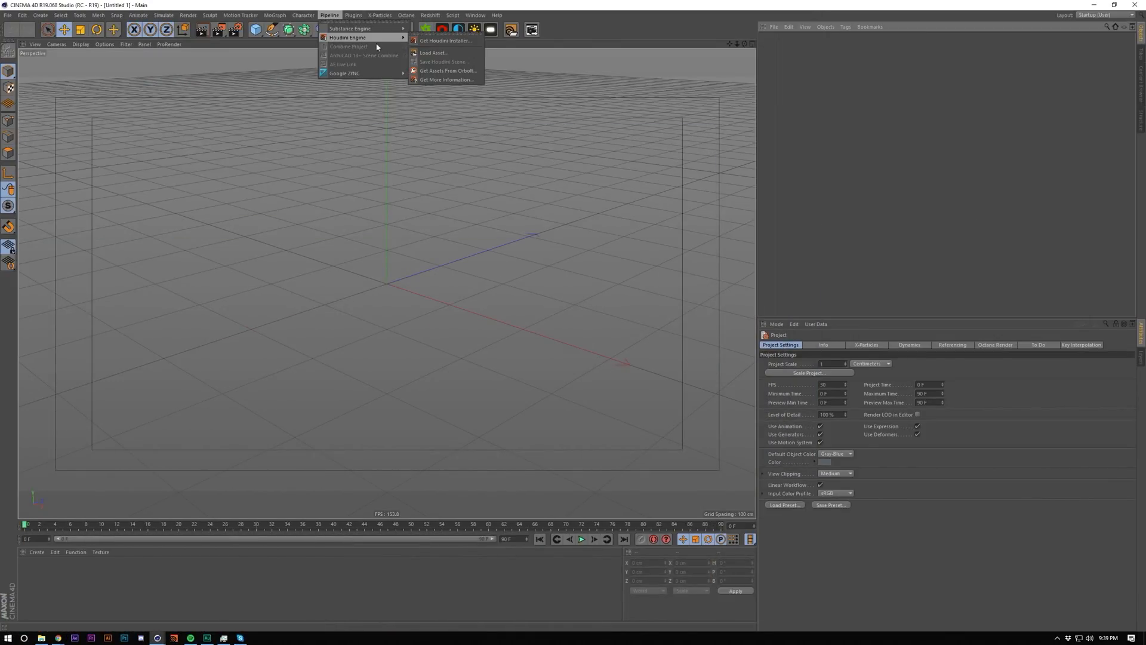
{"action": "mouse_move", "coordinate": [433, 51]}
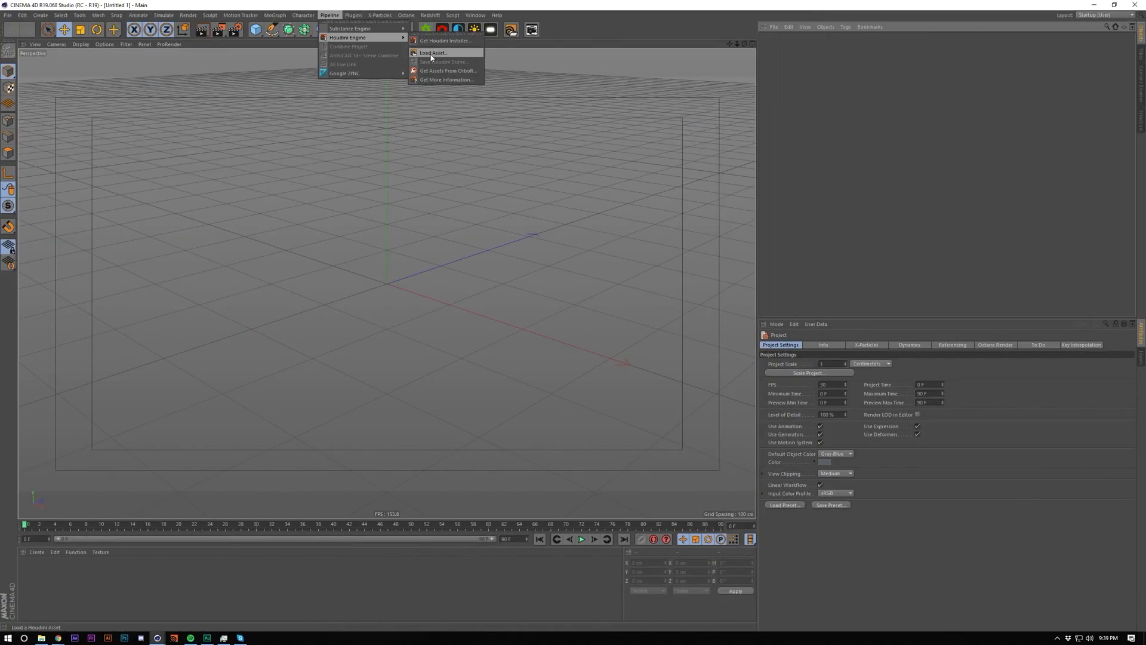
{"action": "left_click", "coordinate": [432, 52]}
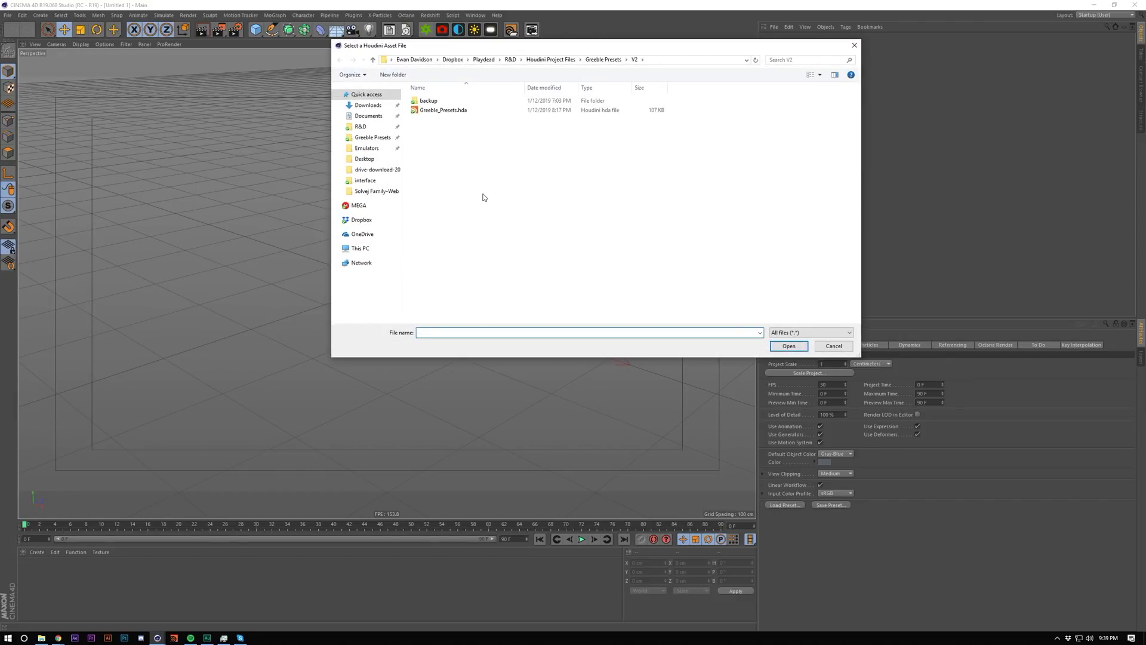
{"action": "left_click", "coordinate": [788, 345]}
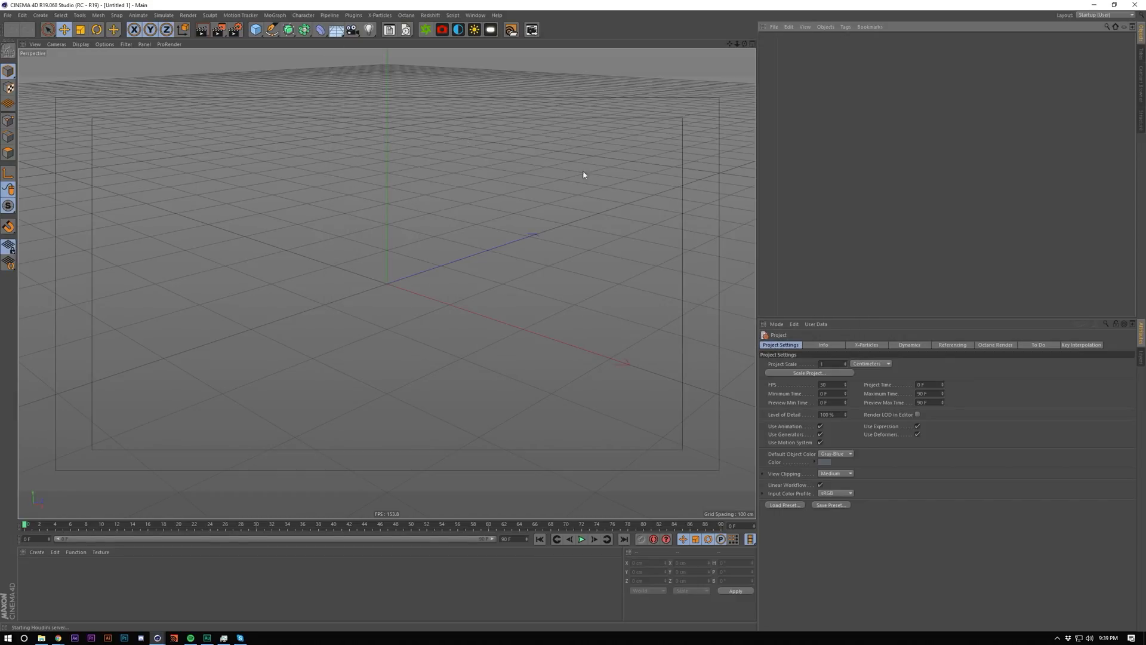
{"action": "mouse_move", "coordinate": [839, 84]}
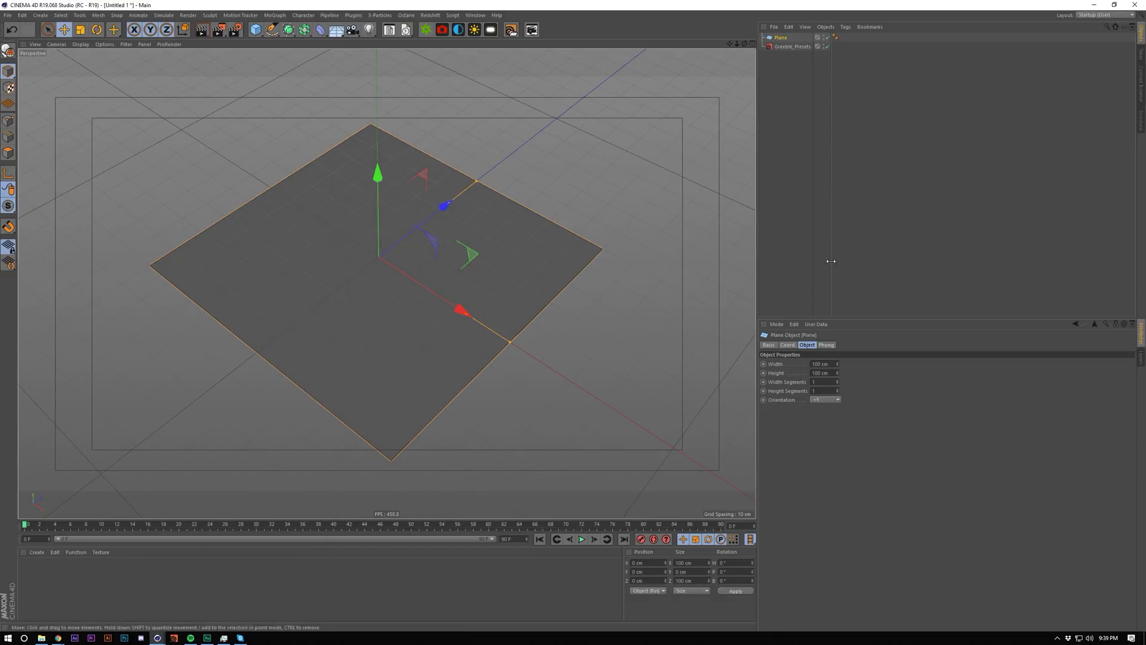
Rename the plane to Base Object and select the Greeble_Presets asset it feeds
{"action": "left_click", "coordinate": [818, 37]}
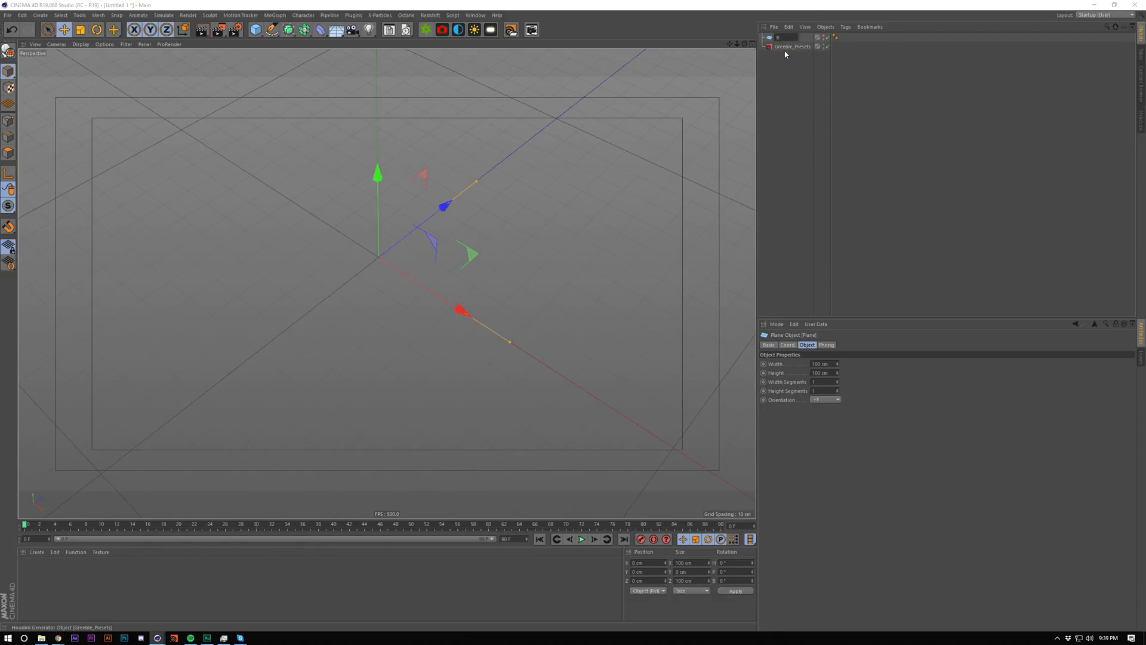
{"action": "left_click", "coordinate": [788, 37]}
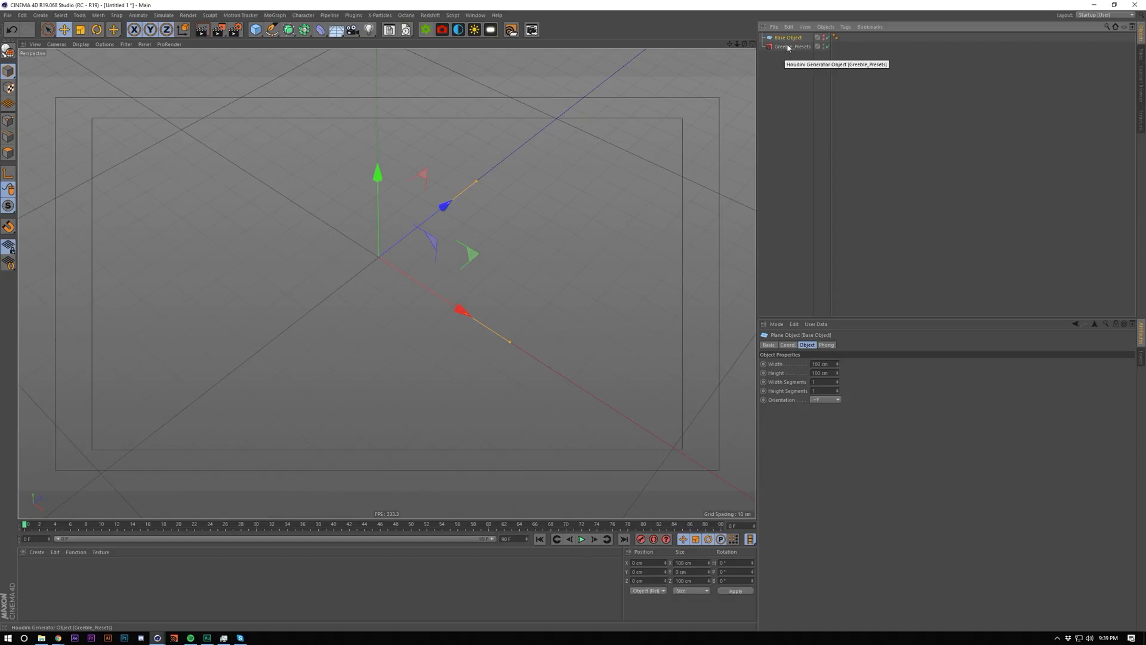
{"action": "left_click", "coordinate": [792, 47]}
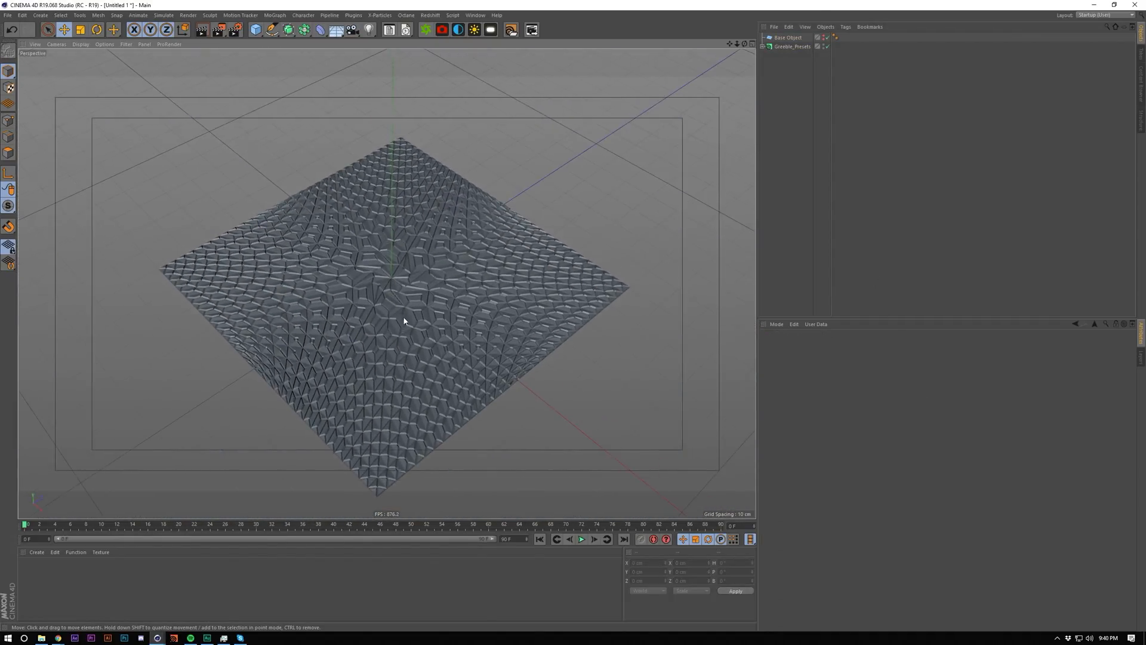
{"action": "left_click", "coordinate": [792, 46]}
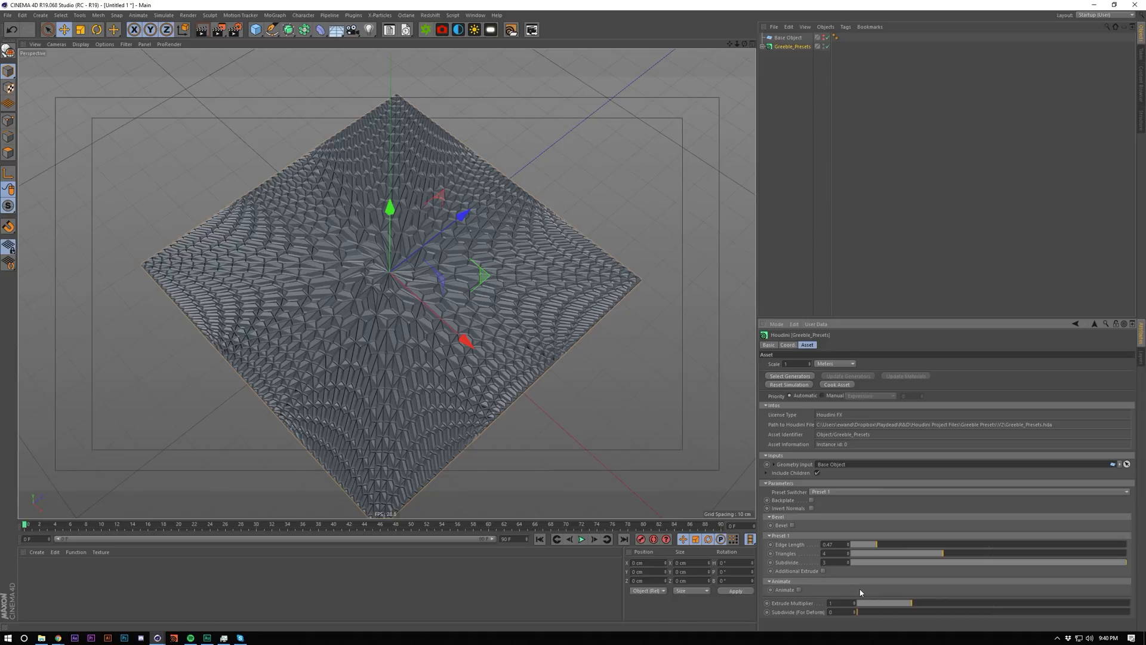
{"action": "mouse_move", "coordinate": [880, 567]}
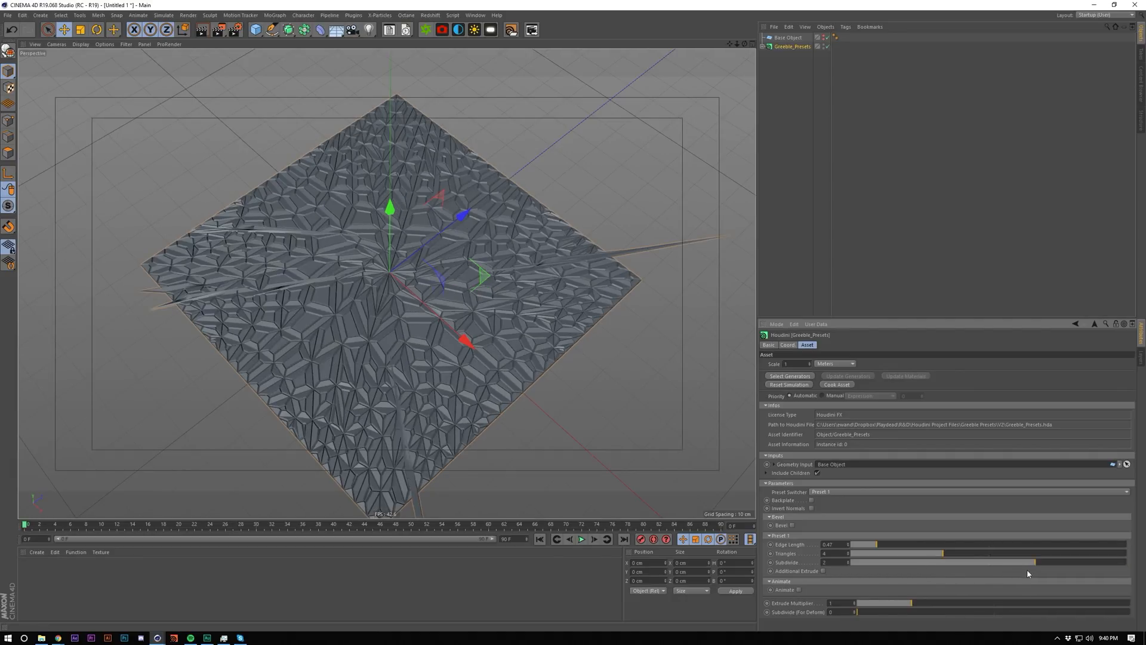
Enable Additional Extrude on the asset's Preset 1 faceting
{"action": "left_click", "coordinate": [829, 562]}
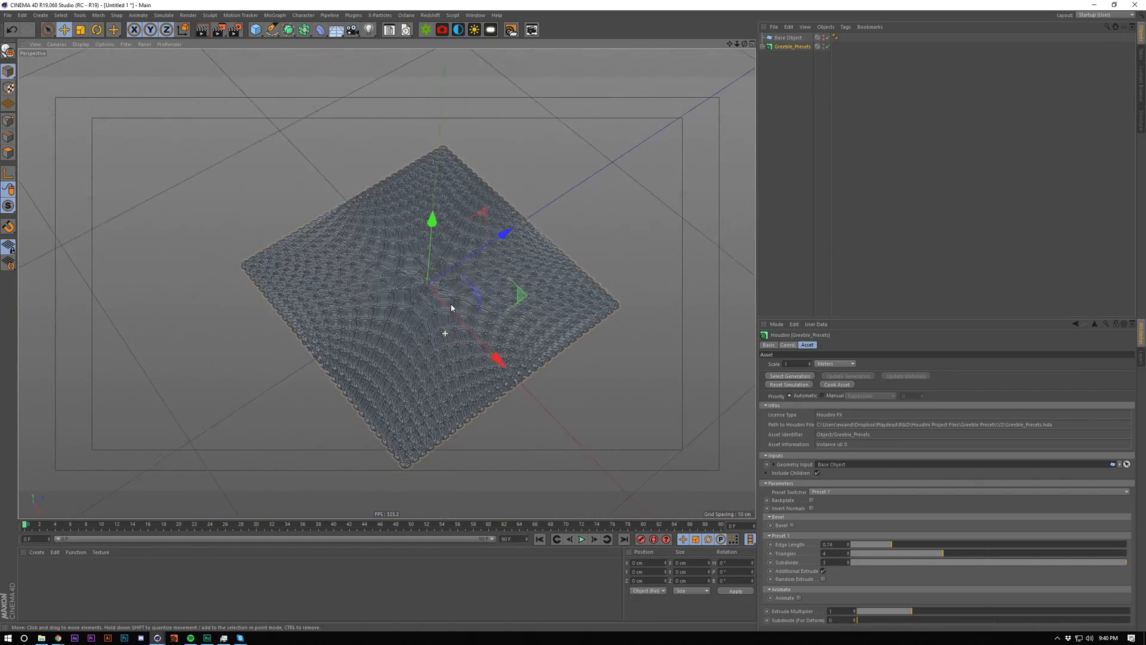
Switch the asset to Preset 2 and enable Random Extrude heights
{"action": "left_click", "coordinate": [833, 490]}
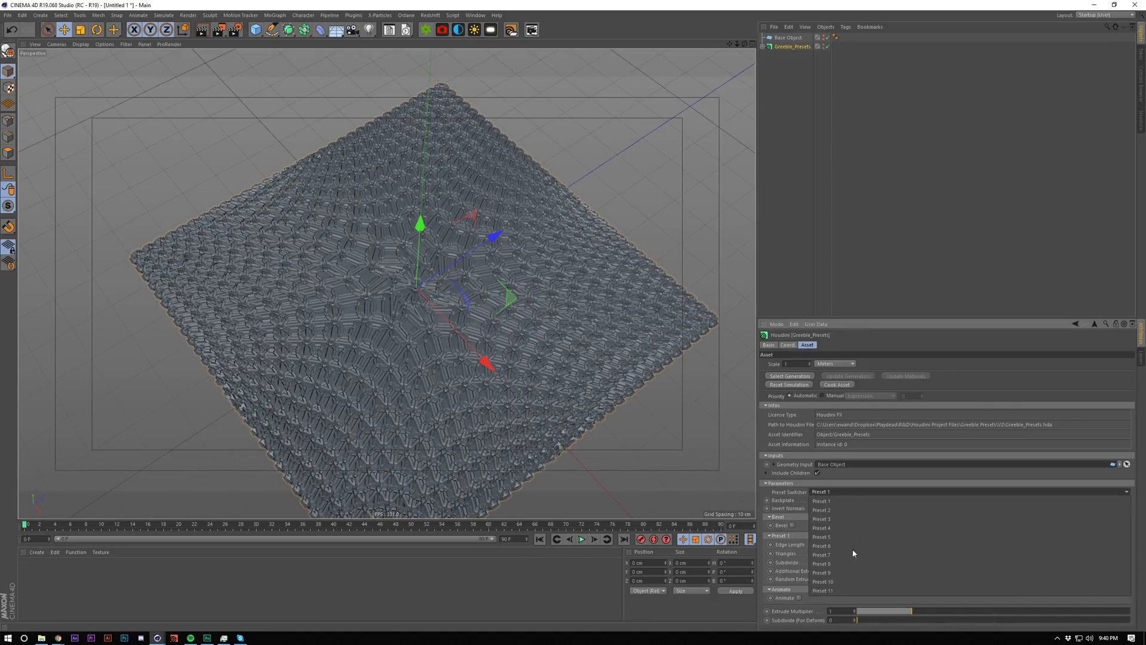
{"action": "left_click", "coordinate": [822, 508]}
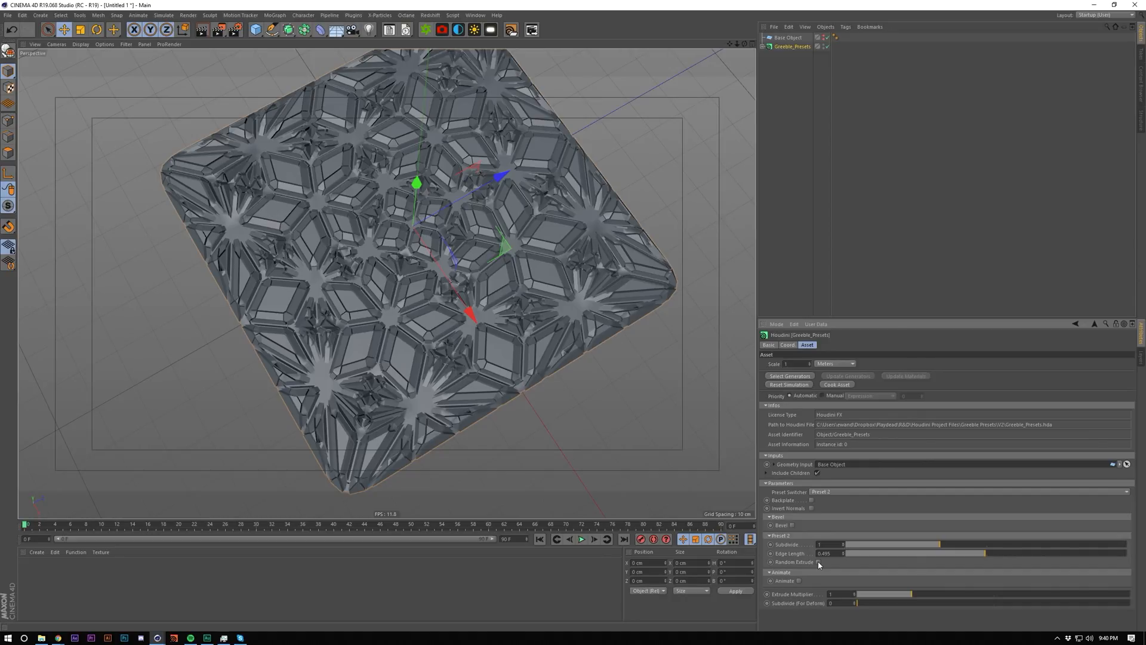
{"action": "left_click", "coordinate": [816, 561]}
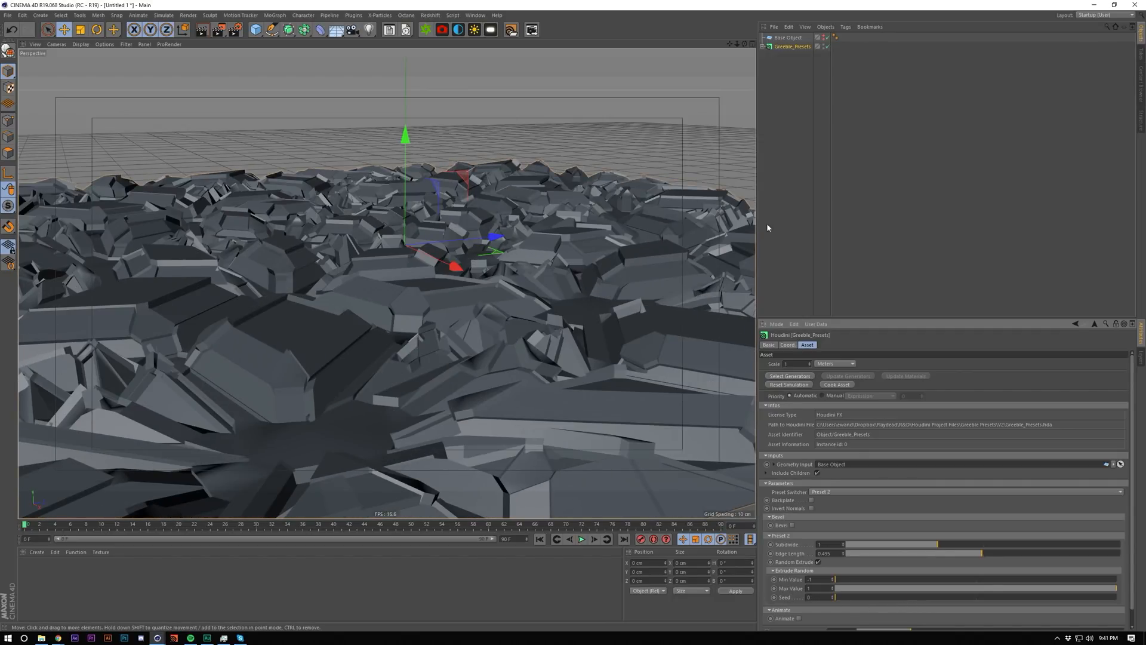
Expand the asset and select its generated output mesh
{"action": "left_click", "coordinate": [764, 47]}
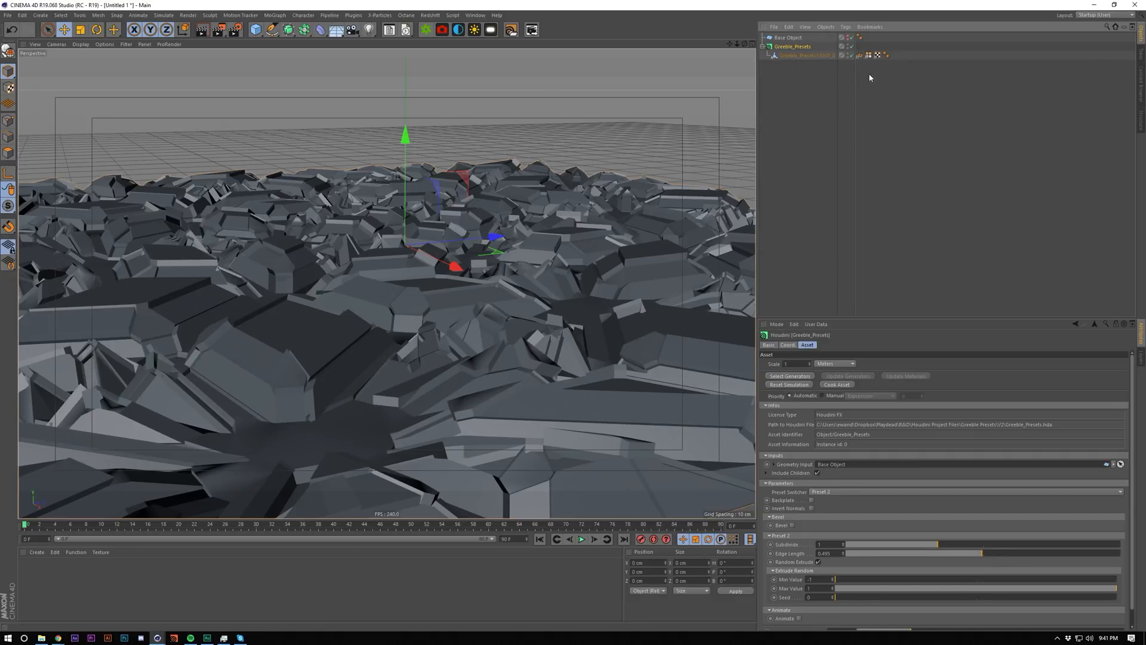
{"action": "left_click", "coordinate": [868, 55]}
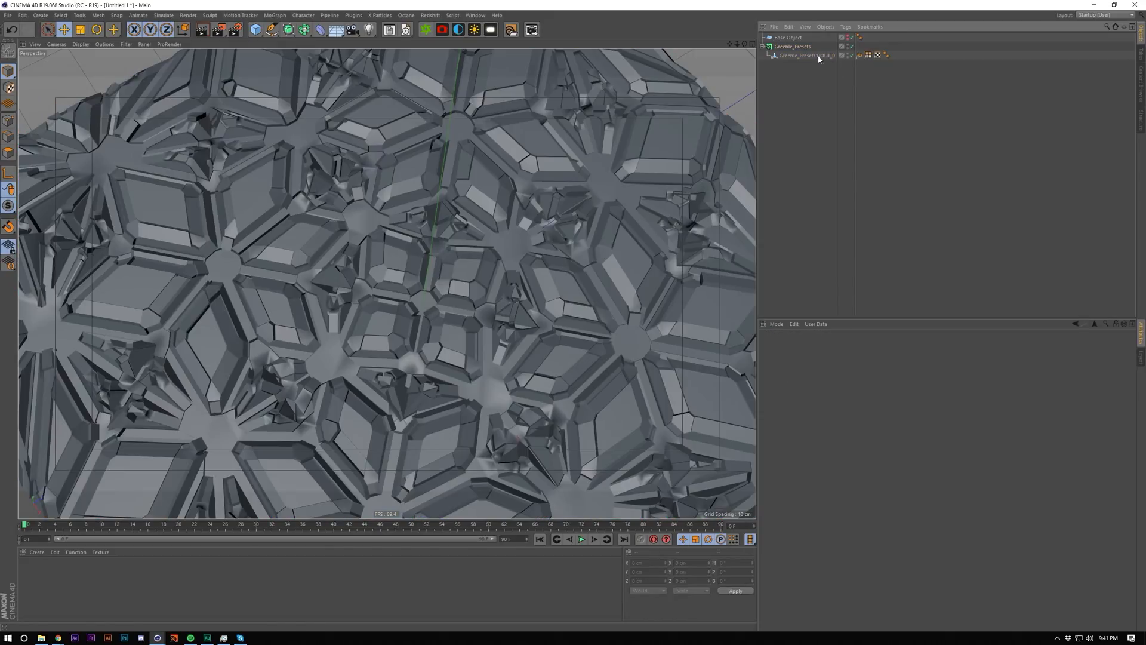
Enable Bevel on the Preset 2 cells and inspect the output's polygon selection tag
{"action": "left_click", "coordinate": [793, 46]}
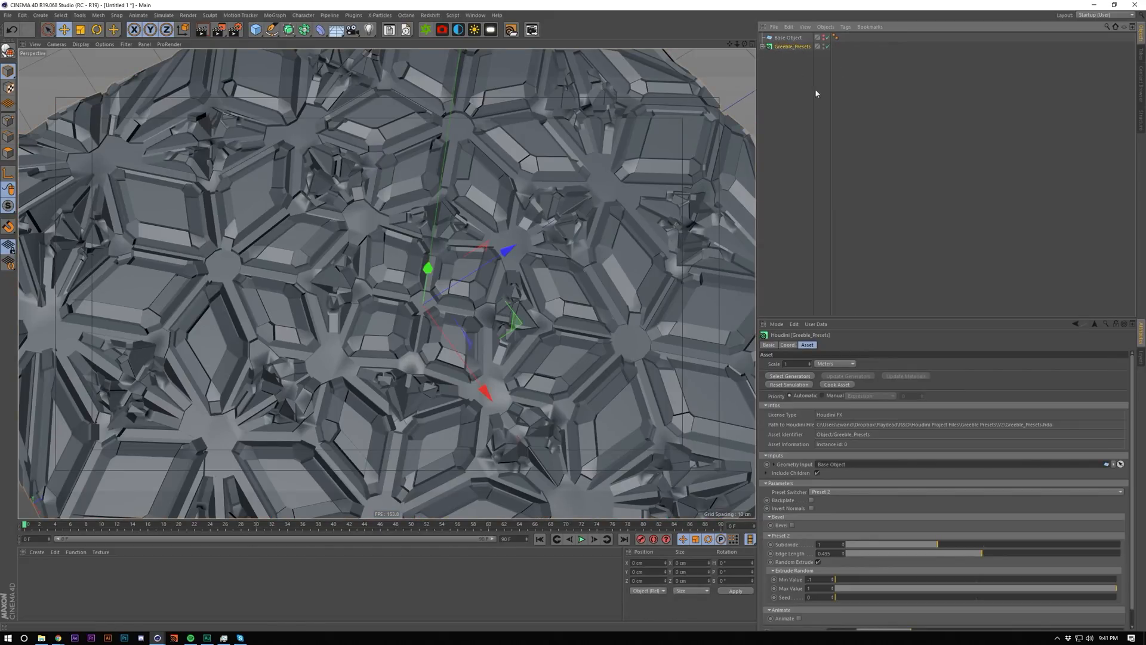
{"action": "left_click", "coordinate": [766, 47]}
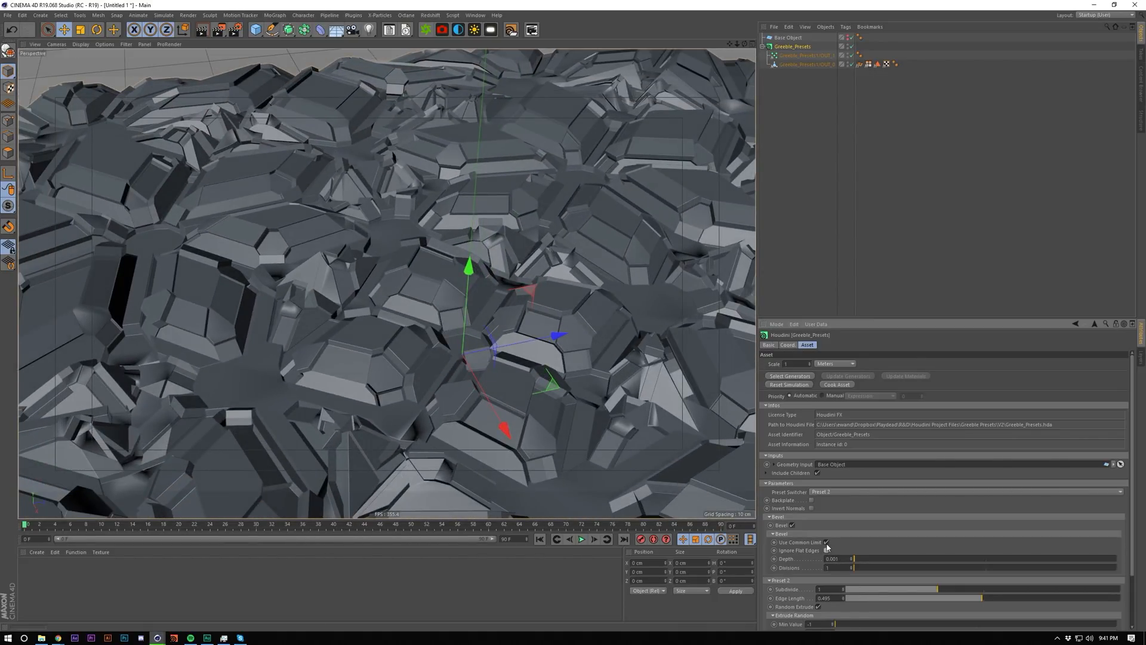
{"action": "left_click", "coordinate": [826, 540]}
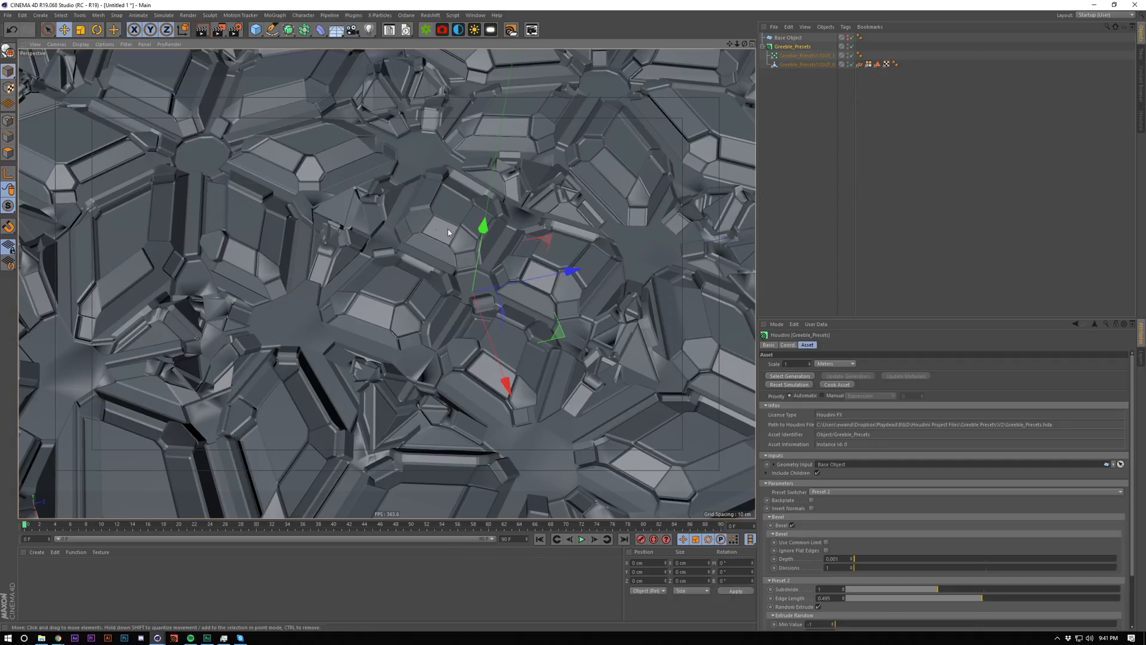
{"action": "mouse_move", "coordinate": [851, 538]}
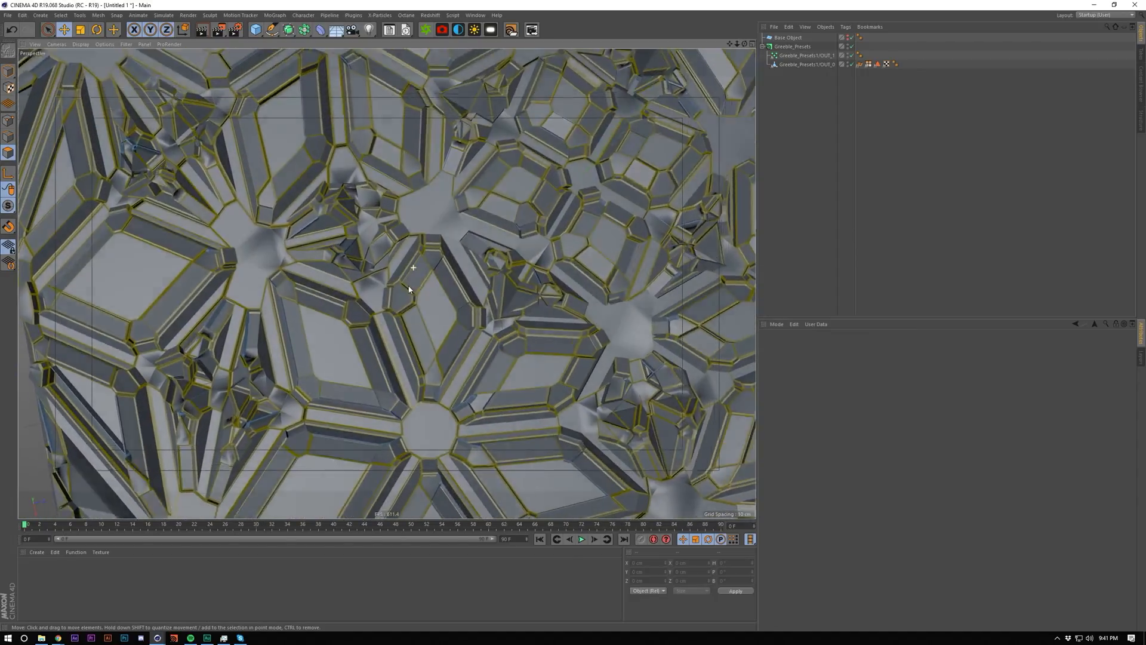
{"action": "left_click", "coordinate": [876, 64]}
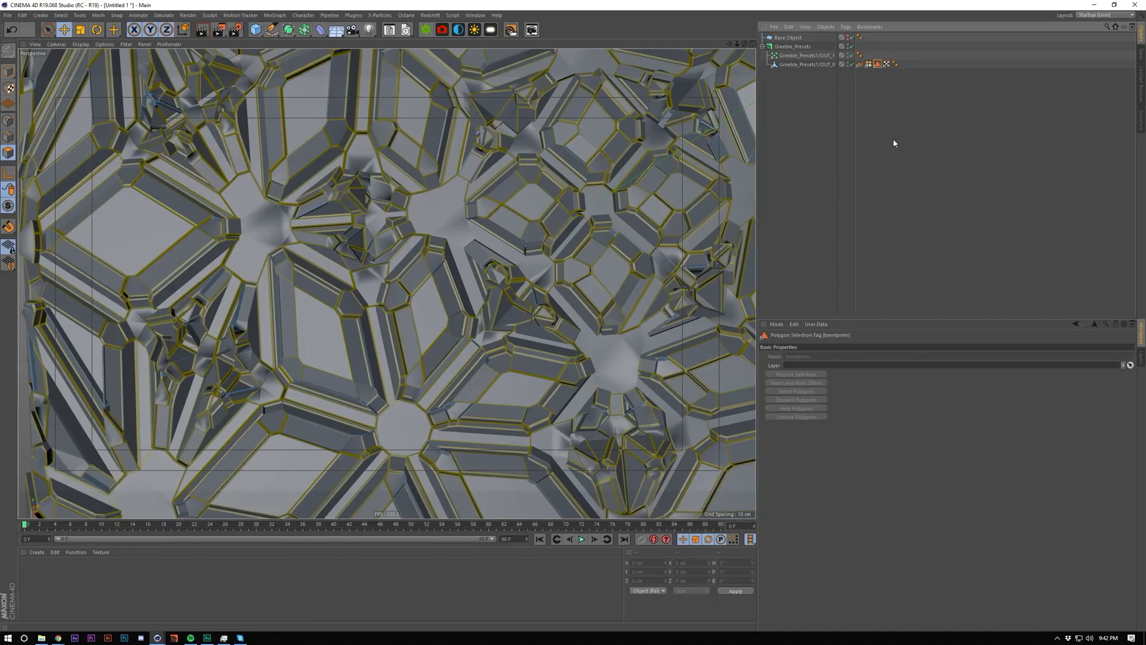
{"action": "mouse_move", "coordinate": [884, 141]}
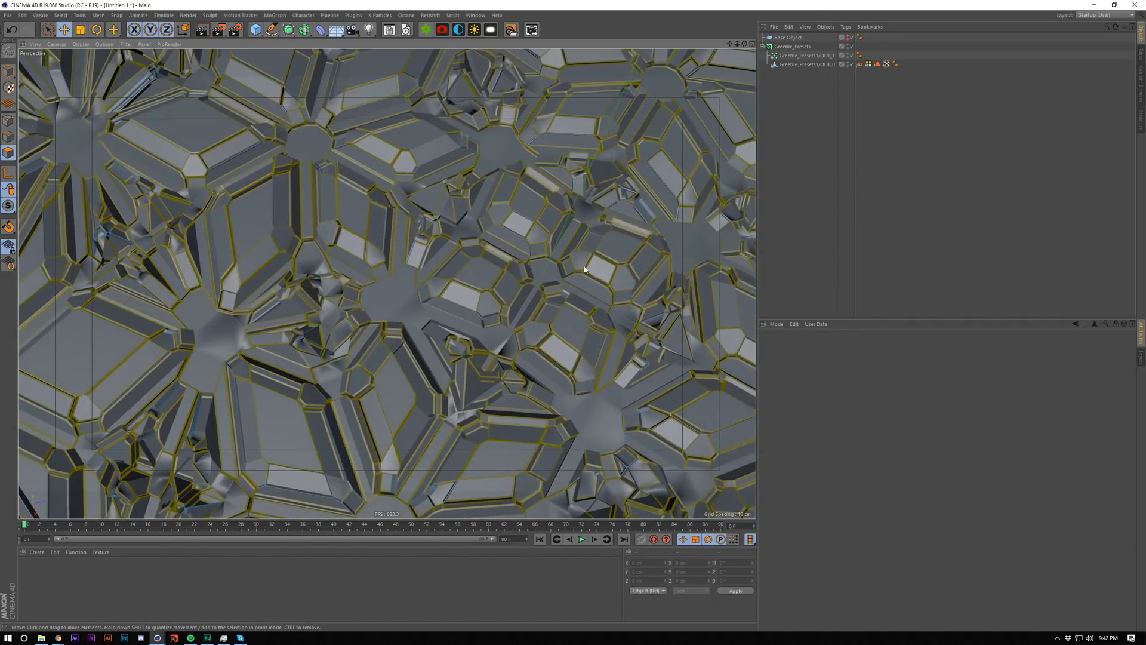
Remove the extra asset copy and reselect the Greeble_Presets asset to show its settings
{"action": "left_click", "coordinate": [764, 47]}
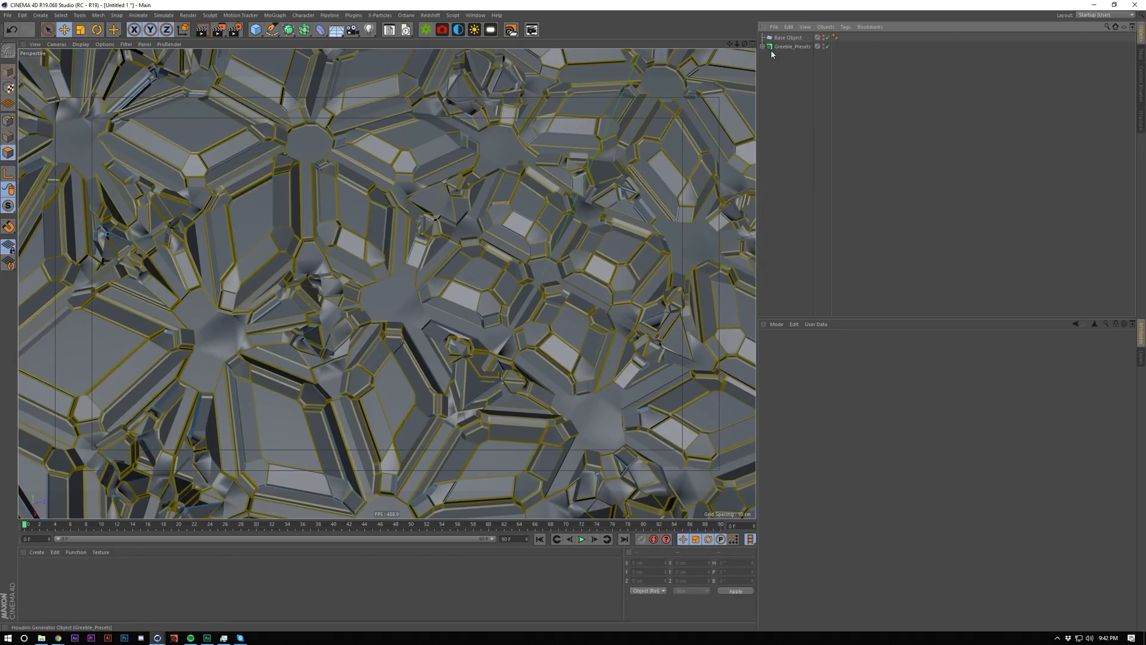
{"action": "left_click", "coordinate": [791, 47]}
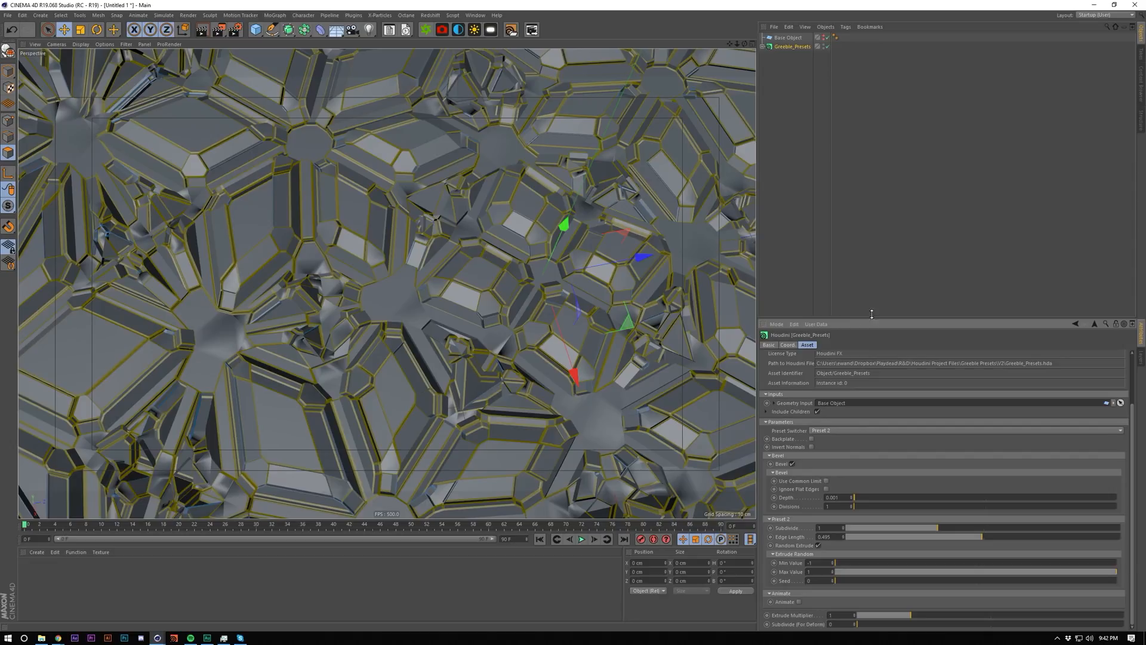
{"action": "left_click", "coordinate": [807, 344]}
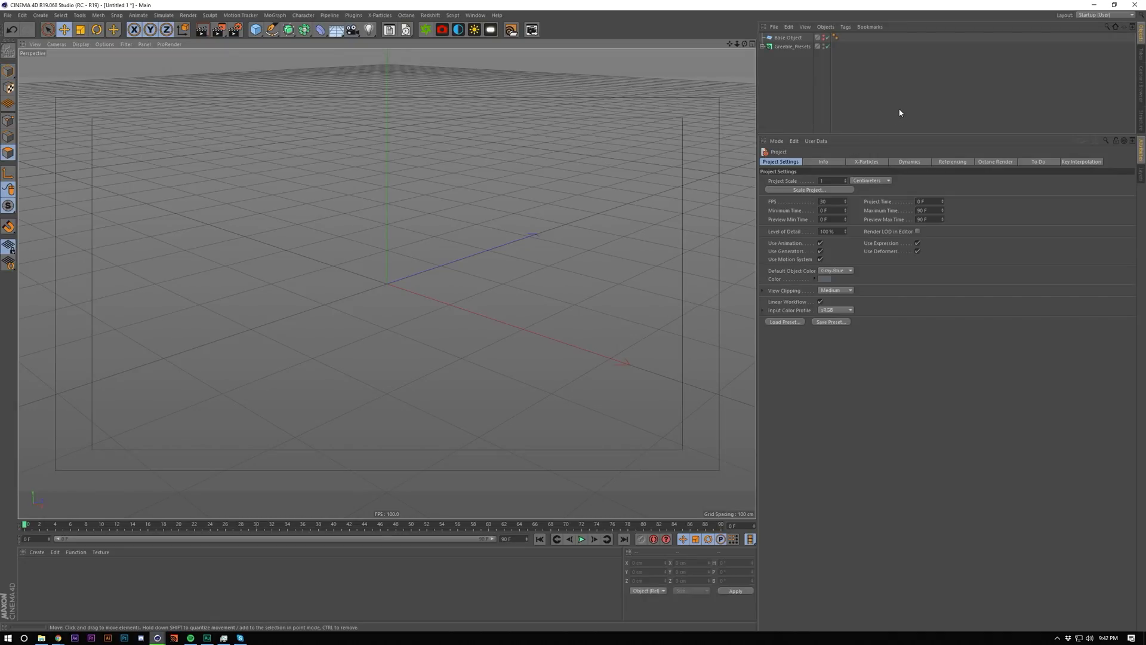
{"action": "left_click", "coordinate": [791, 47]}
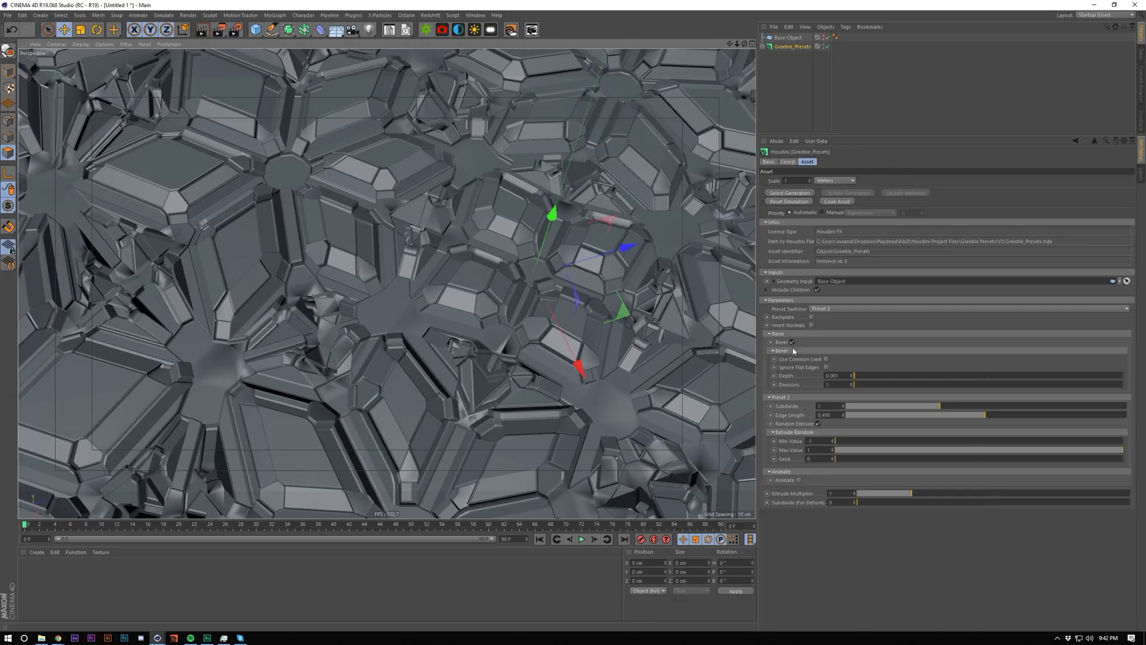
Pick a radially streaked preset and warp it with a Formula deformer inside the asset
{"action": "left_click", "coordinate": [790, 341]}
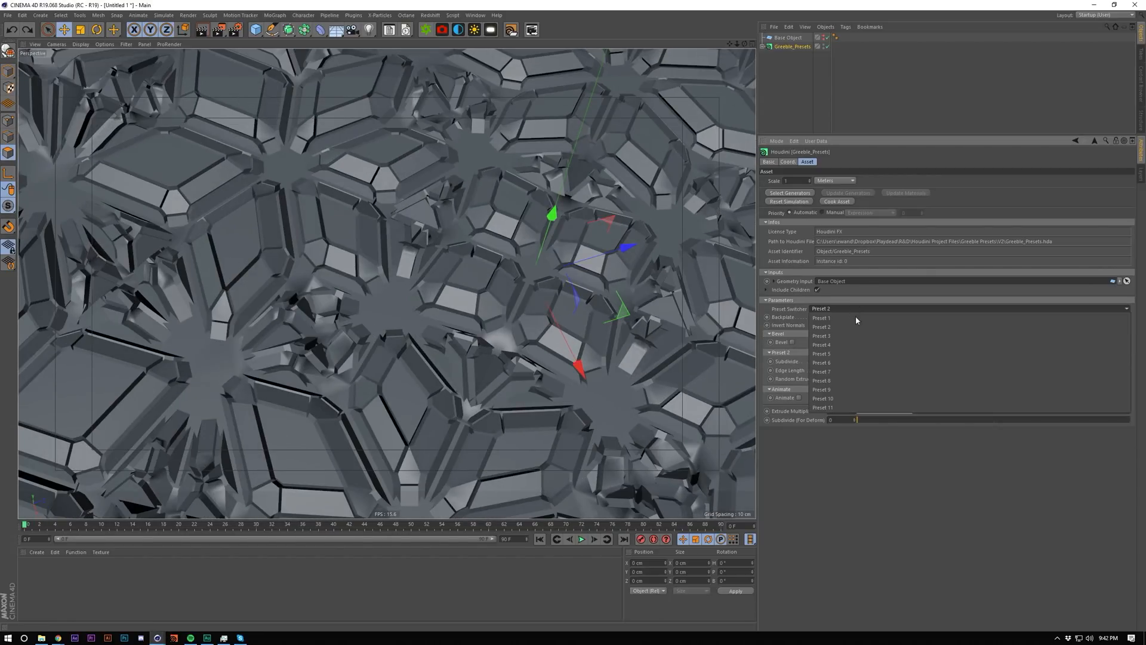
{"action": "left_click", "coordinate": [822, 380]}
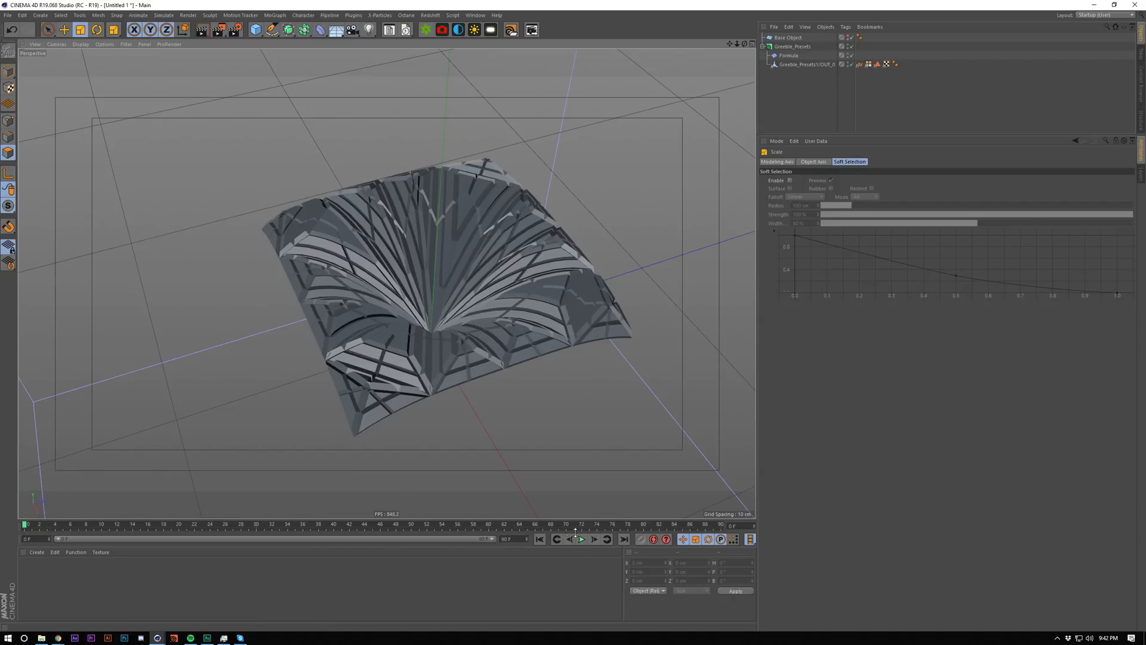
{"action": "left_click", "coordinate": [581, 538]}
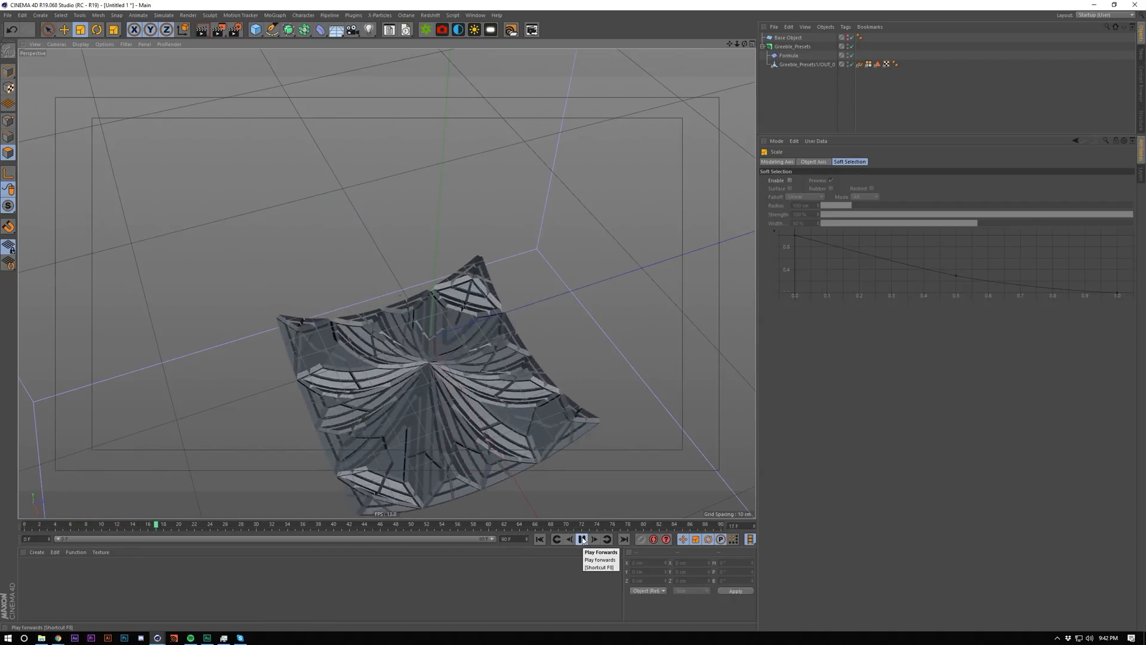
{"action": "left_click", "coordinate": [581, 538]}
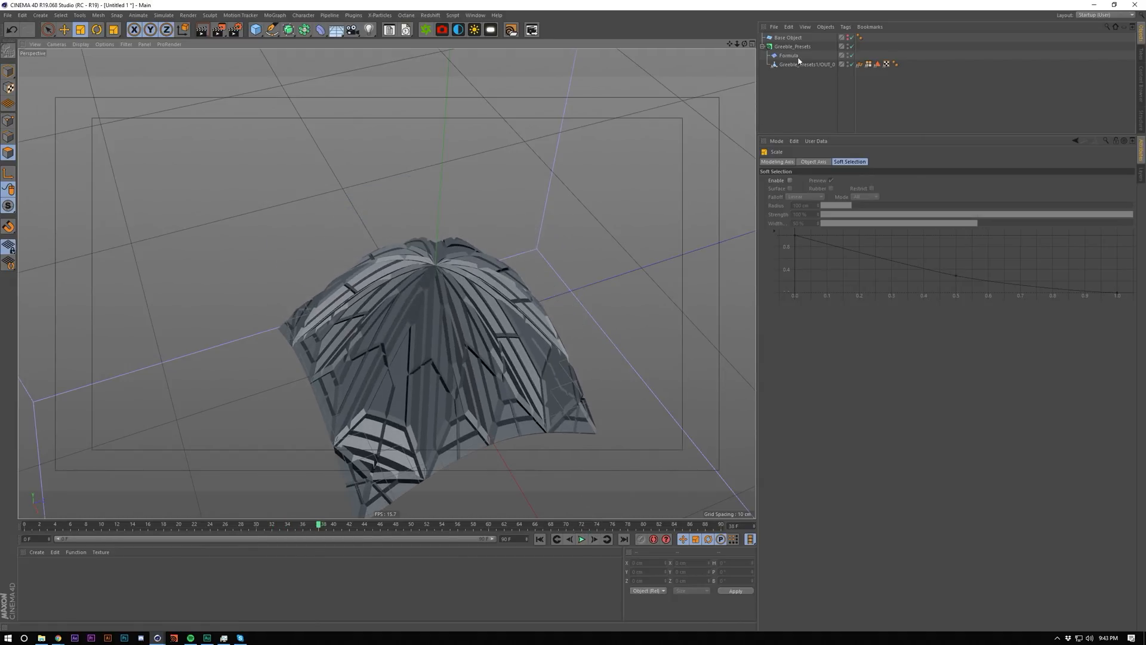
{"action": "left_click", "coordinate": [789, 55]}
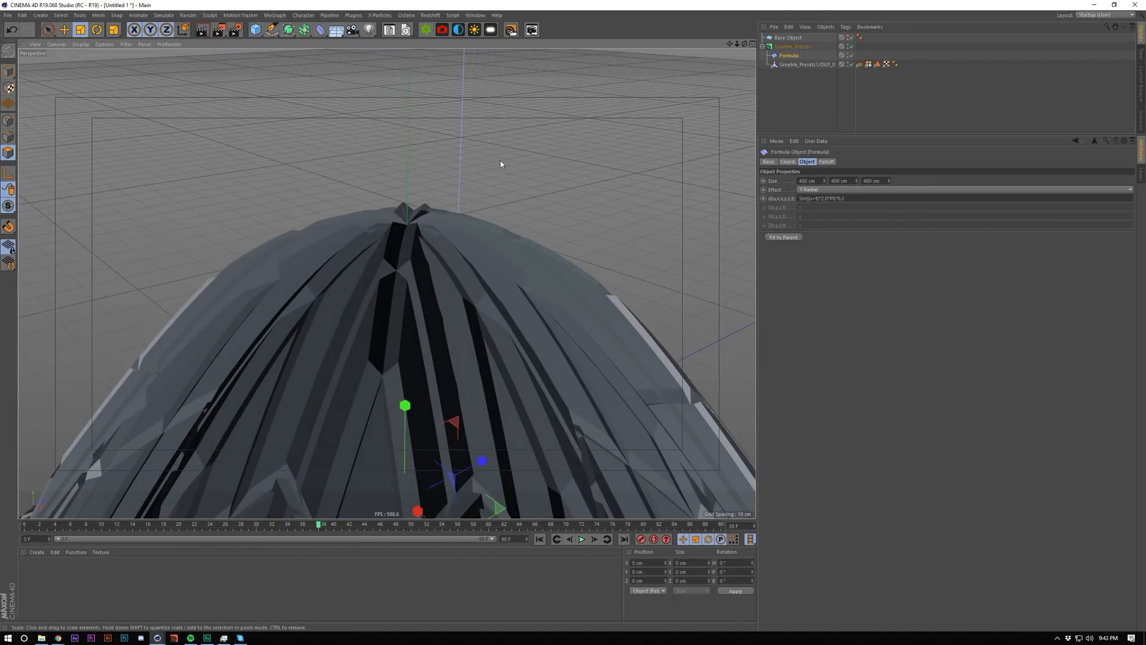
{"action": "left_click", "coordinate": [791, 47]}
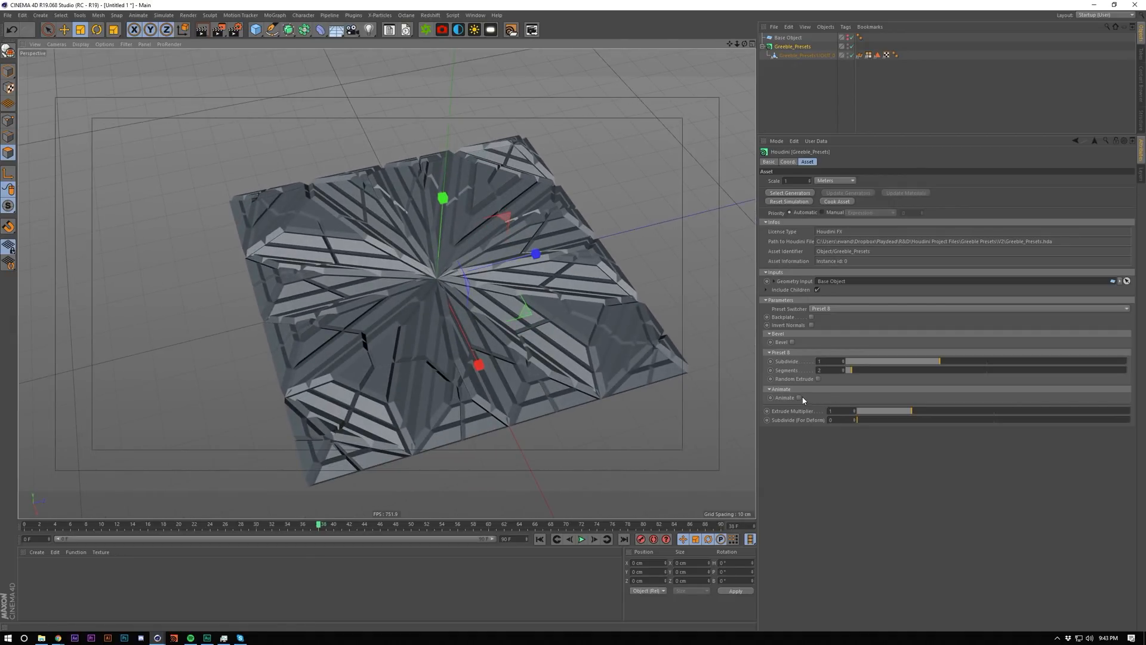
Try the Animate noise checkbox, switch it off again, and choose the star-lattice preset
{"action": "left_click", "coordinate": [800, 398]}
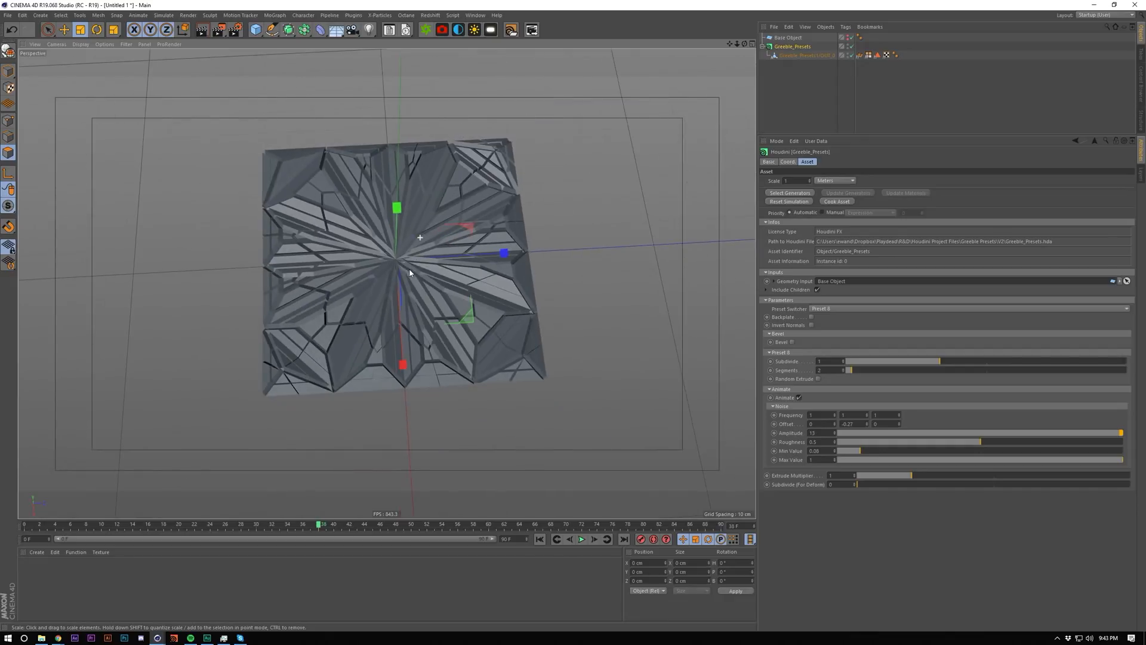
{"action": "left_click", "coordinate": [799, 396]}
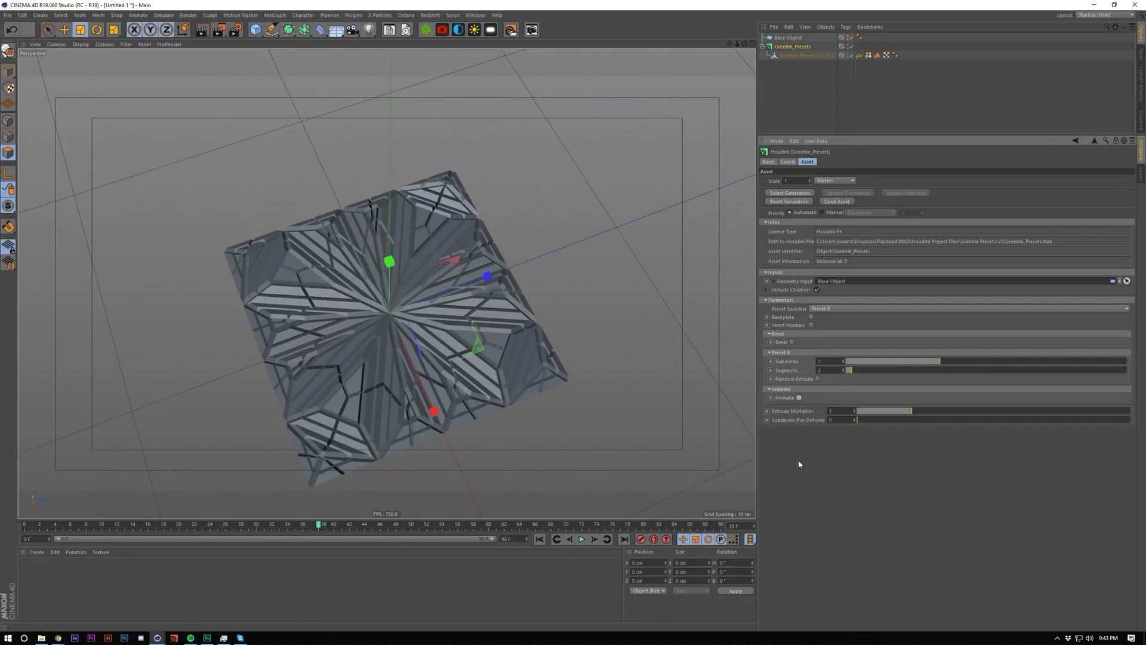
{"action": "left_click", "coordinate": [823, 308]}
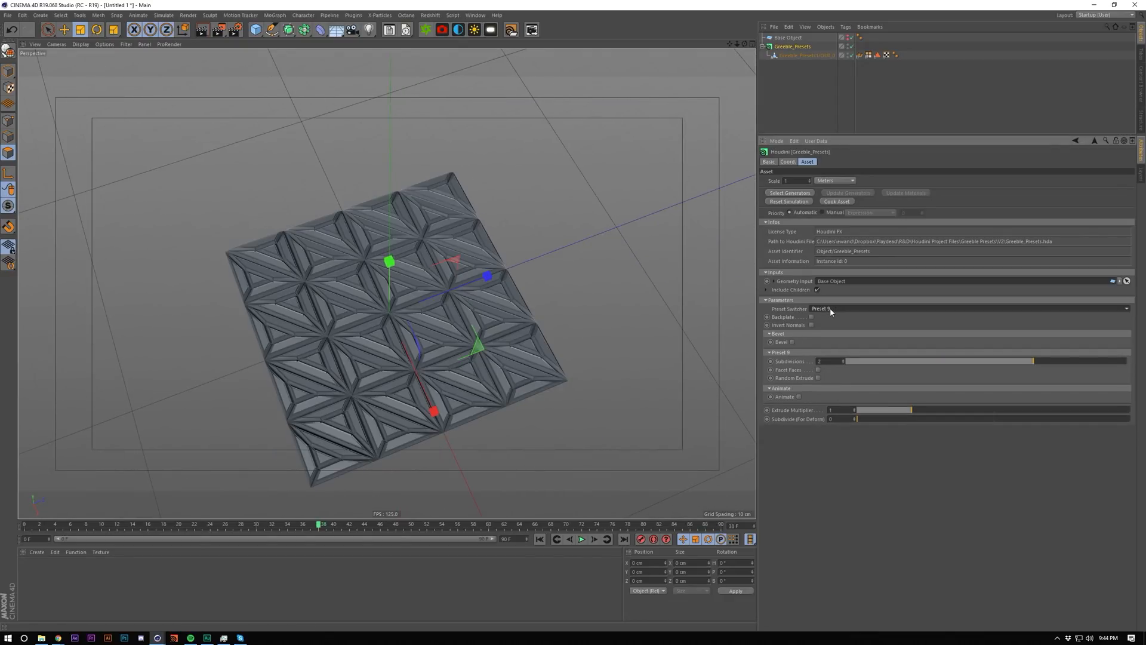
Choose the circular-relief preset, add a Null, and show the Base Object plane's properties
{"action": "left_click", "coordinate": [822, 308]}
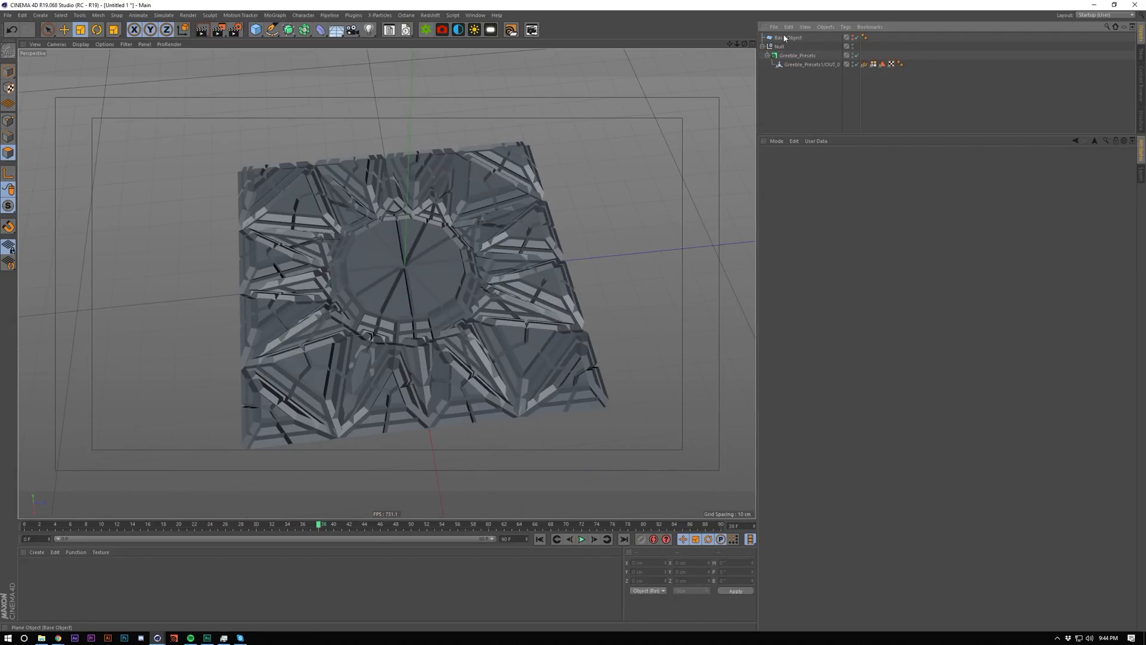
{"action": "left_click", "coordinate": [788, 37]}
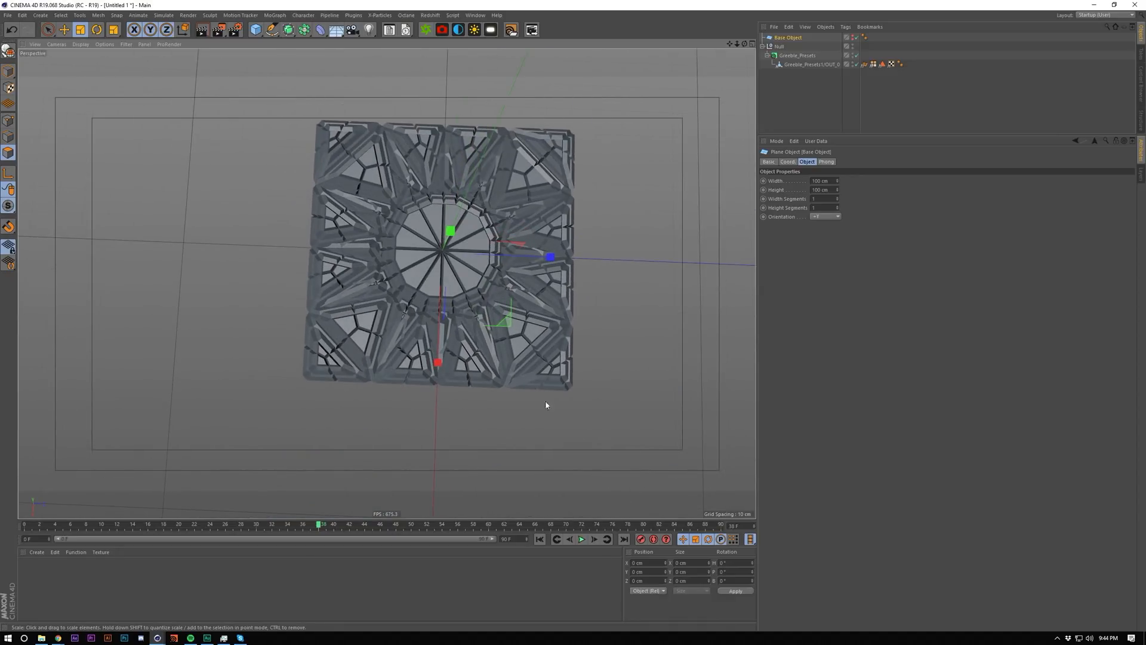
{"action": "left_click", "coordinate": [797, 47]}
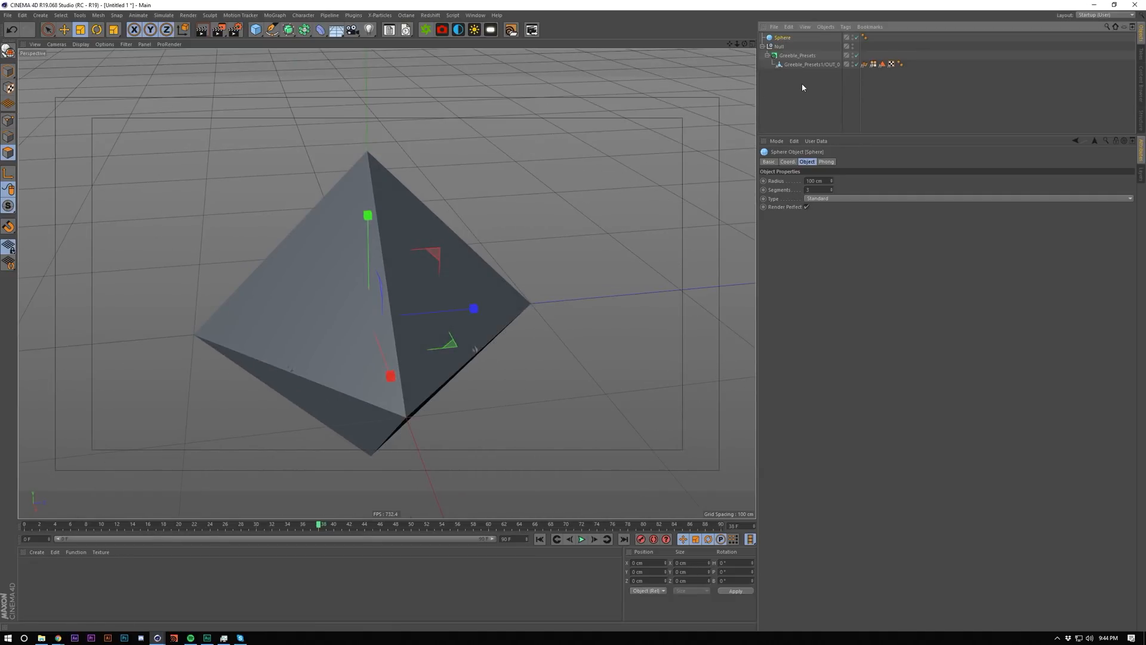
Make the low-segment sphere the asset's Geometry Input instead of the plane
{"action": "left_click", "coordinate": [798, 56]}
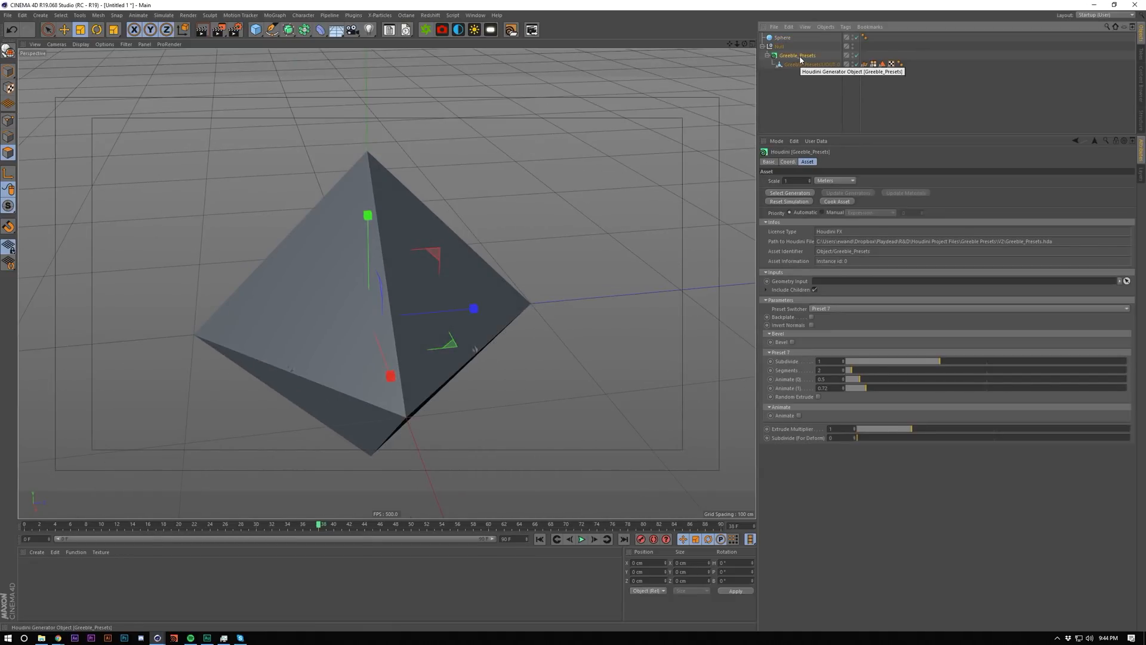
{"action": "left_click", "coordinate": [782, 37]}
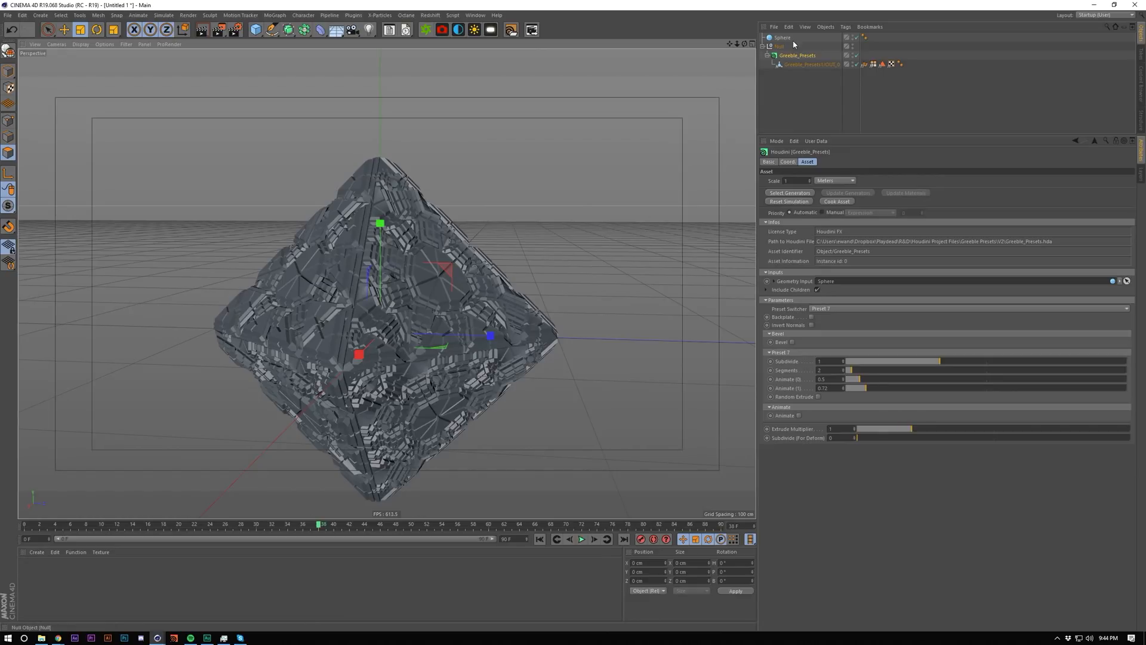
{"action": "left_click", "coordinate": [781, 37]}
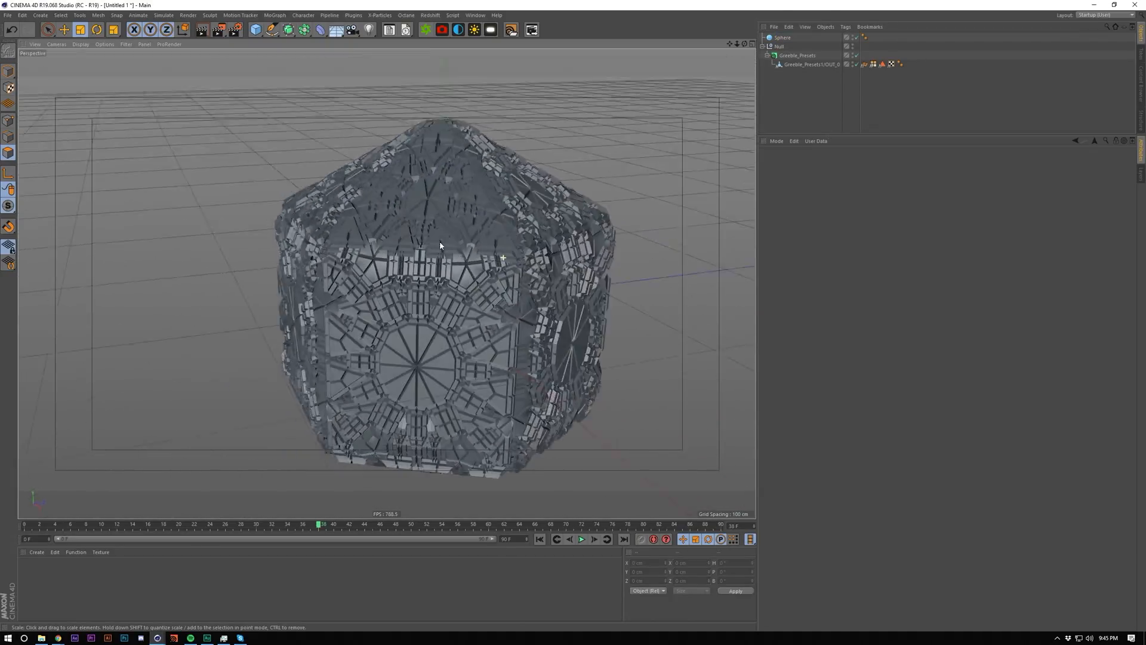
Apply Preset 11, leaving the sphere a plain faceted octahedron
{"action": "left_click", "coordinate": [781, 37]}
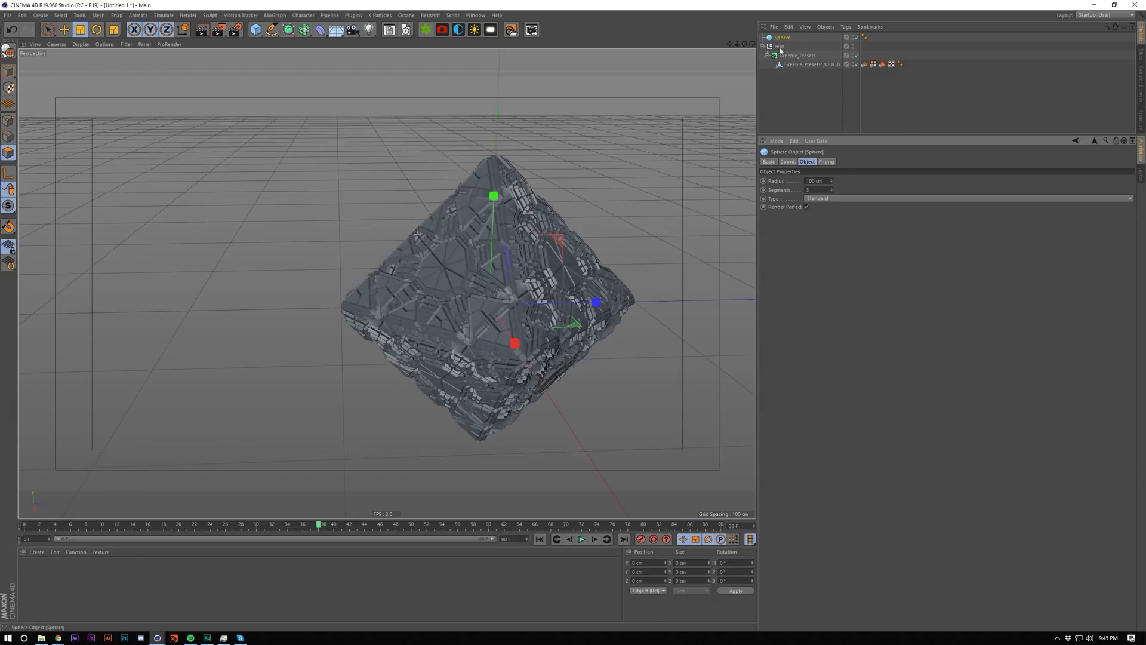
{"action": "left_click", "coordinate": [796, 55]}
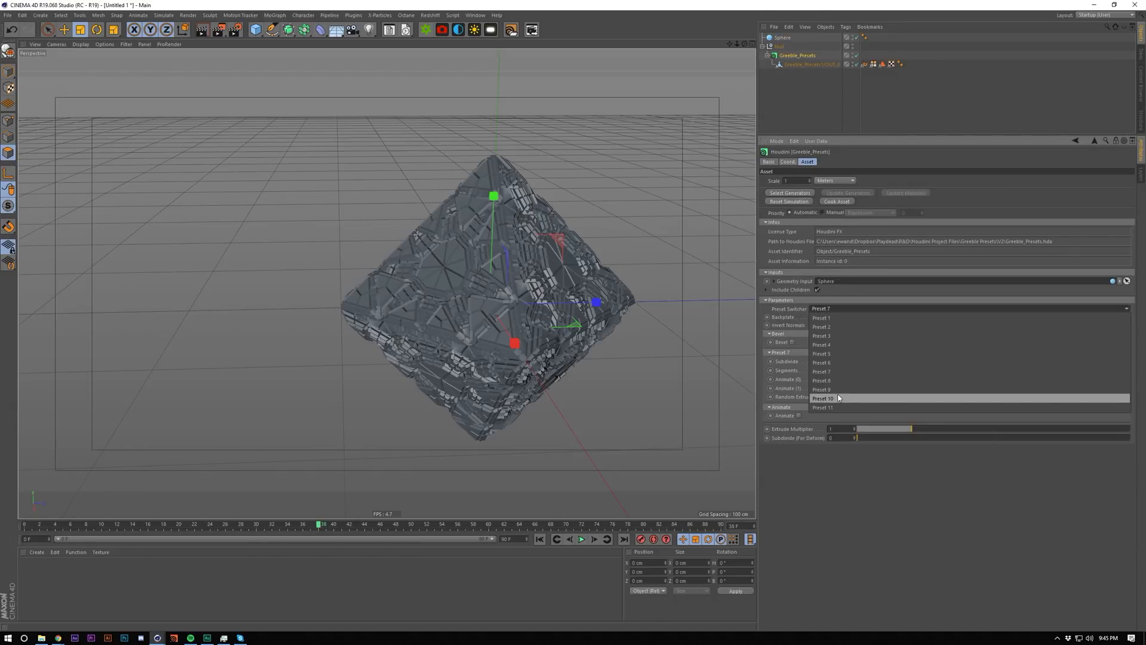
{"action": "left_click", "coordinate": [824, 407]}
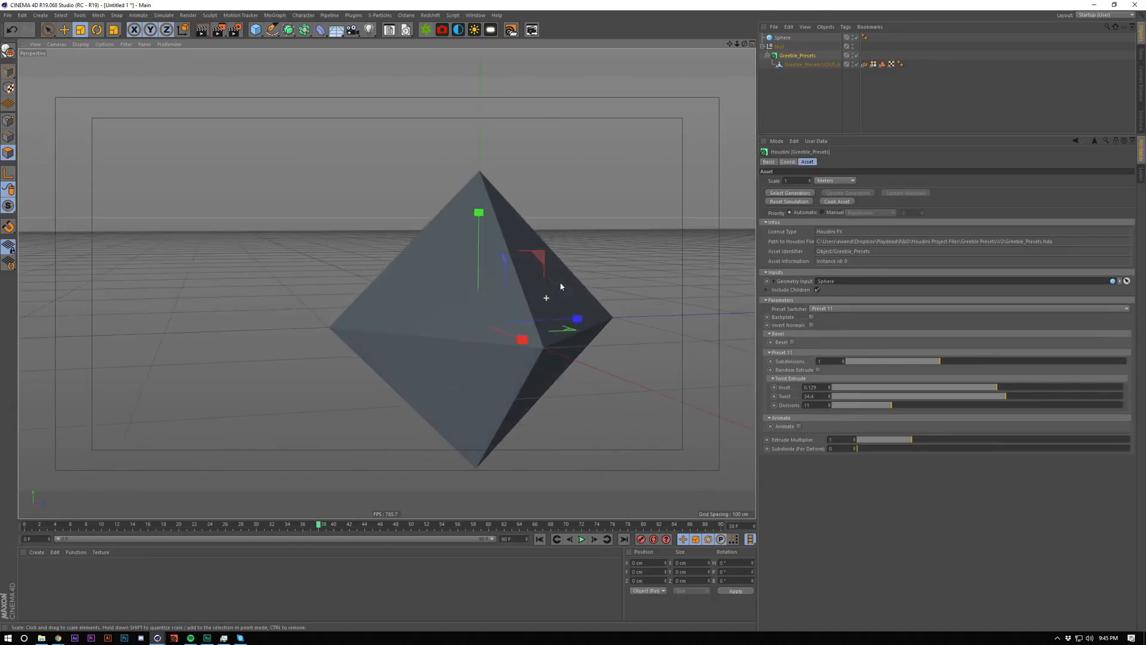
Set the asset to Preset 10 and dolly in close to the triangulated greeble ball
{"action": "left_click", "coordinate": [782, 37]}
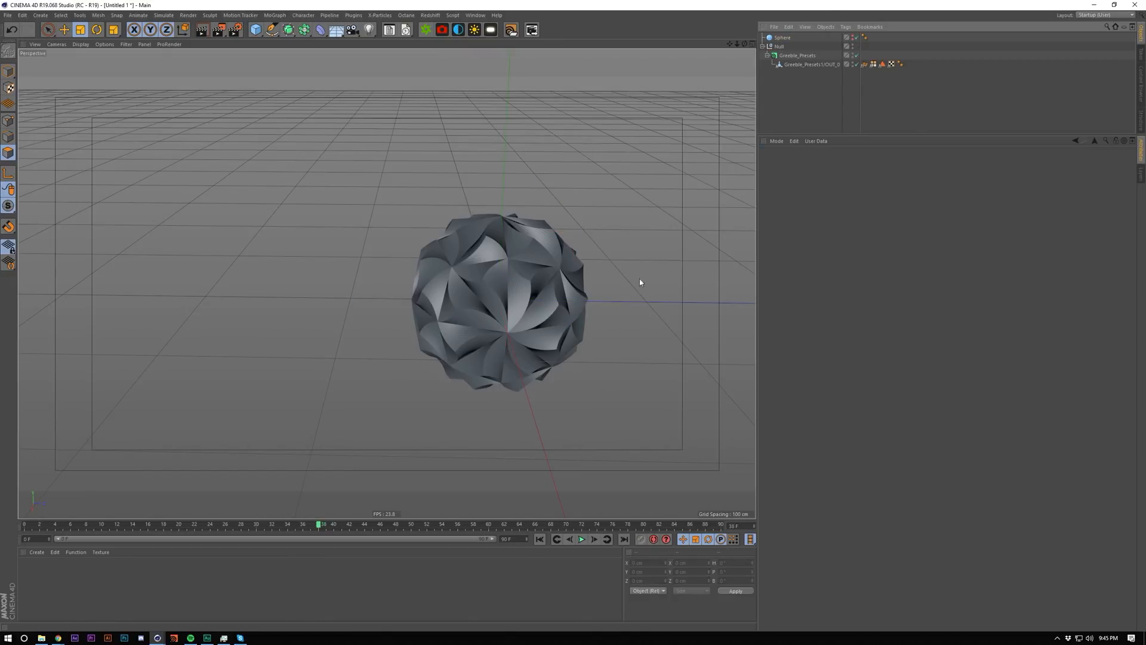
{"action": "left_click", "coordinate": [796, 55]}
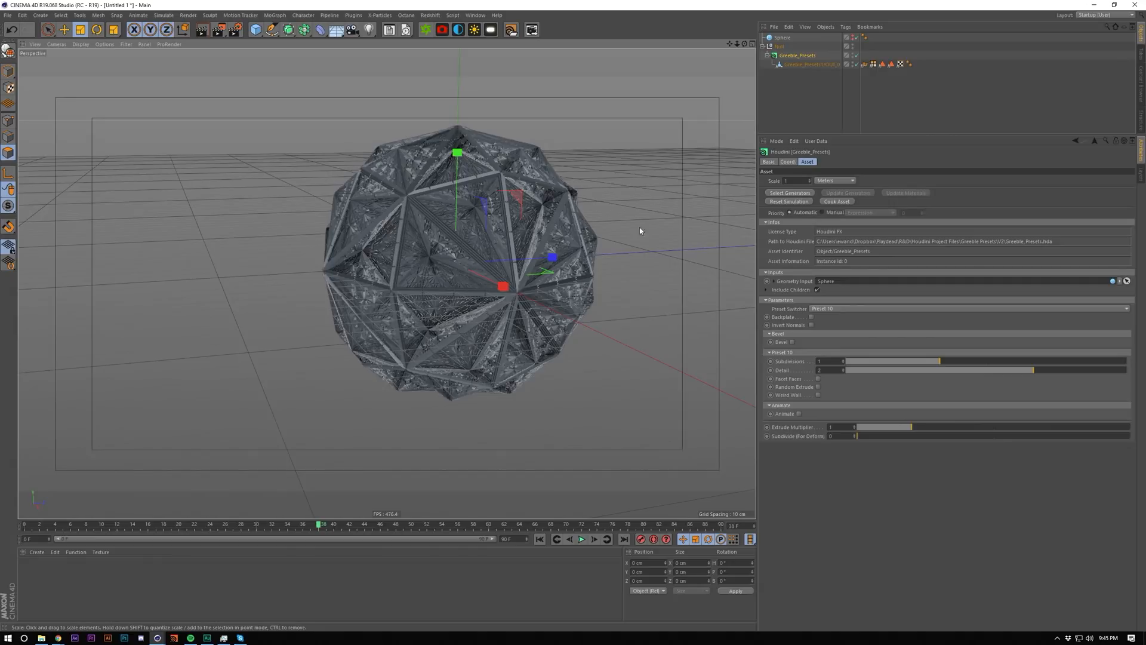
{"action": "left_click", "coordinate": [782, 37]}
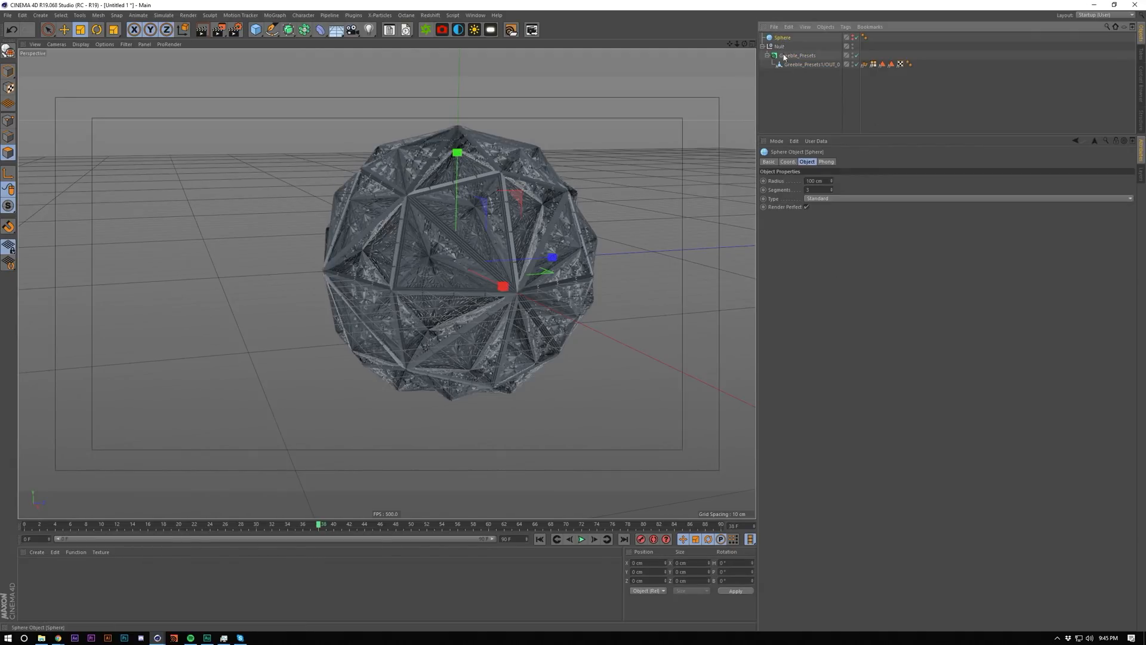
{"action": "left_click", "coordinate": [797, 55]}
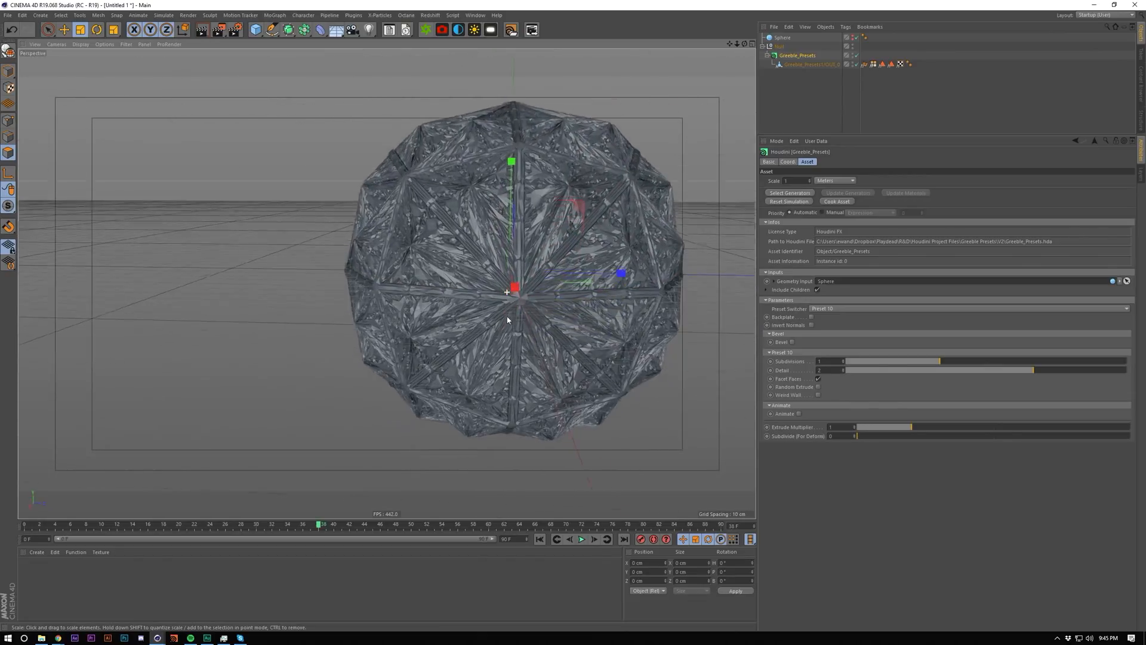
{"action": "scroll", "scroll_direction": "down", "scroll_amount": 3}
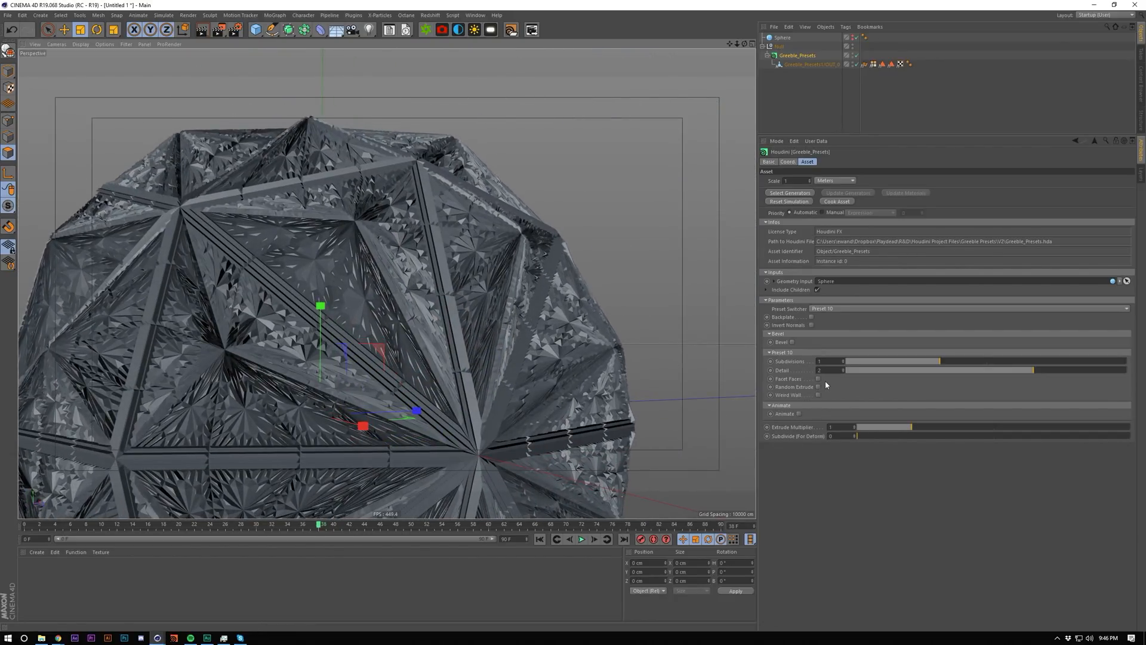
Enable Random Extrude to inspect Min/Max/Seed, disable it again, then enable Animate for noise
{"action": "left_click", "coordinate": [818, 387]}
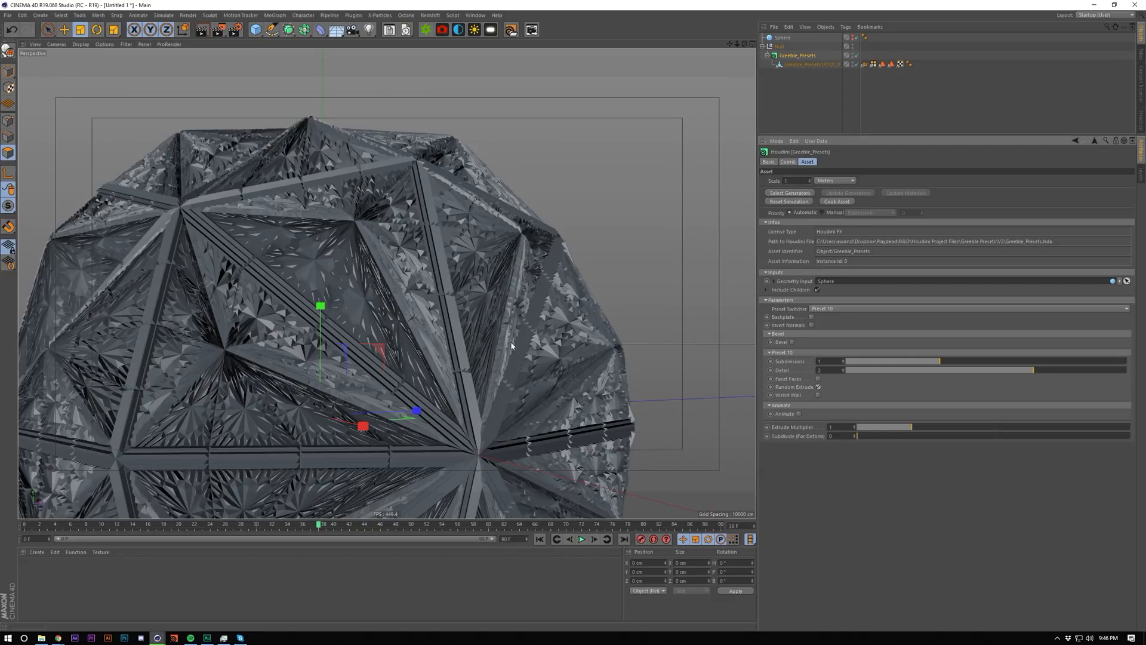
{"action": "left_click", "coordinate": [817, 386]}
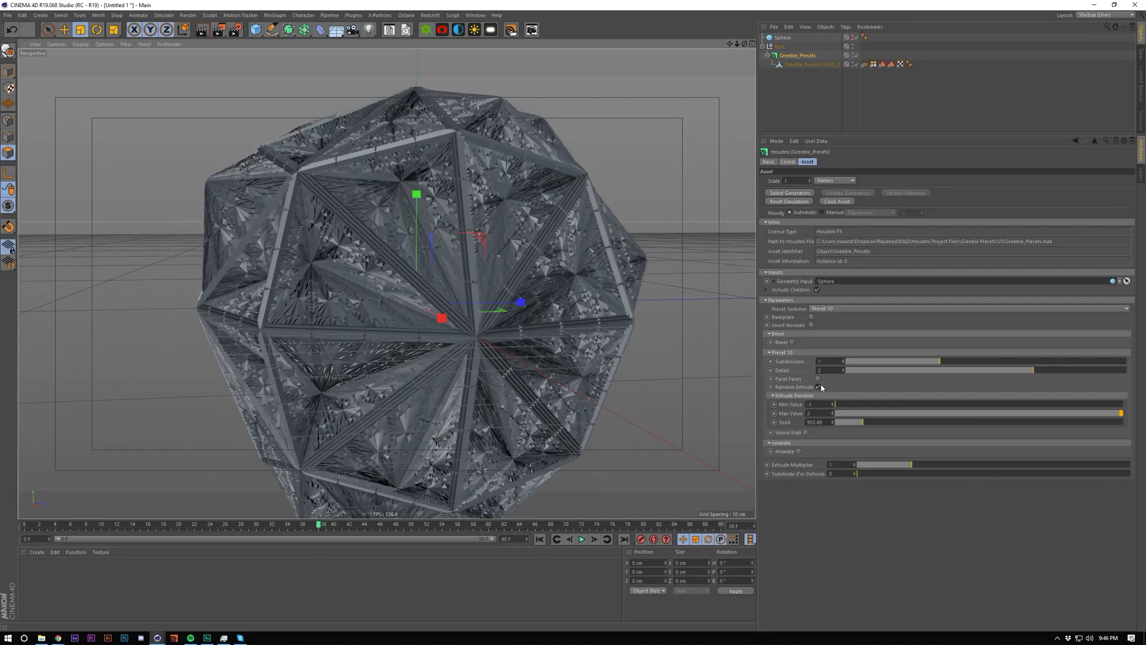
{"action": "left_click", "coordinate": [772, 395]}
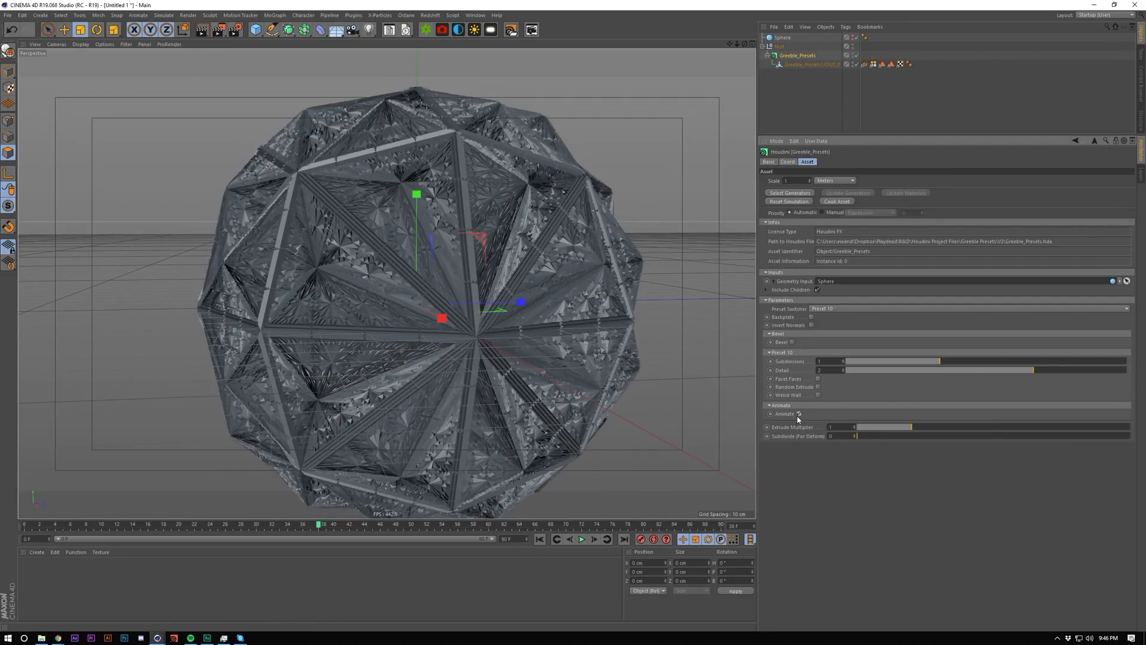
{"action": "left_click", "coordinate": [798, 414]}
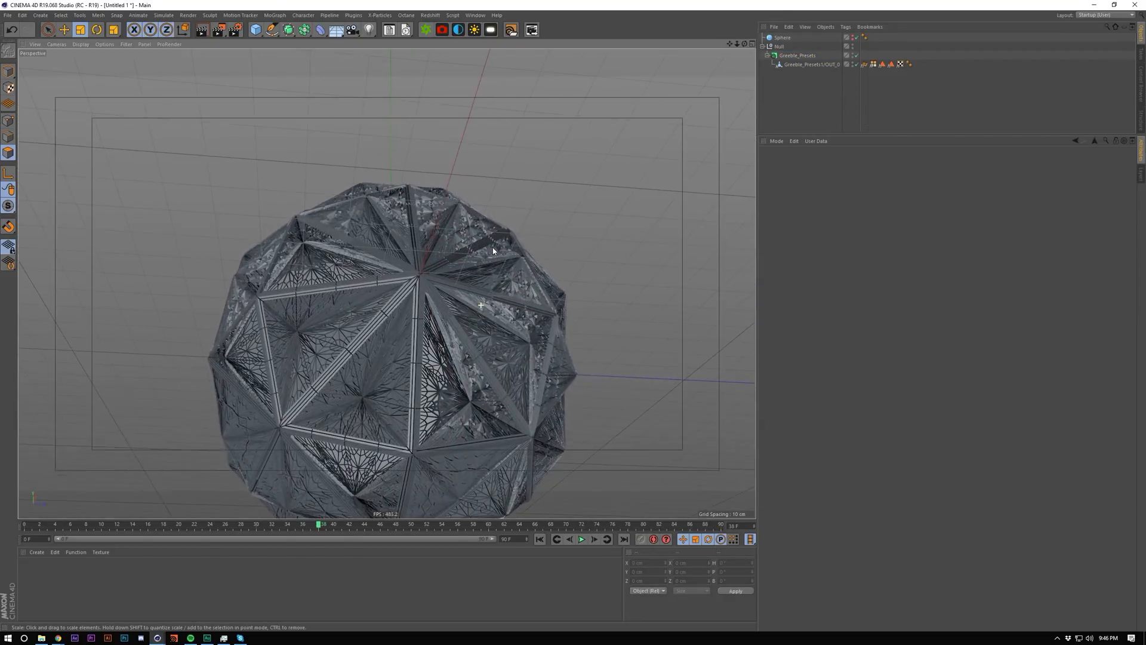
Select the Greeble_Presets object to reveal the Noise frequency, offset, amplitude and roughness parameters
{"action": "left_click", "coordinate": [796, 55]}
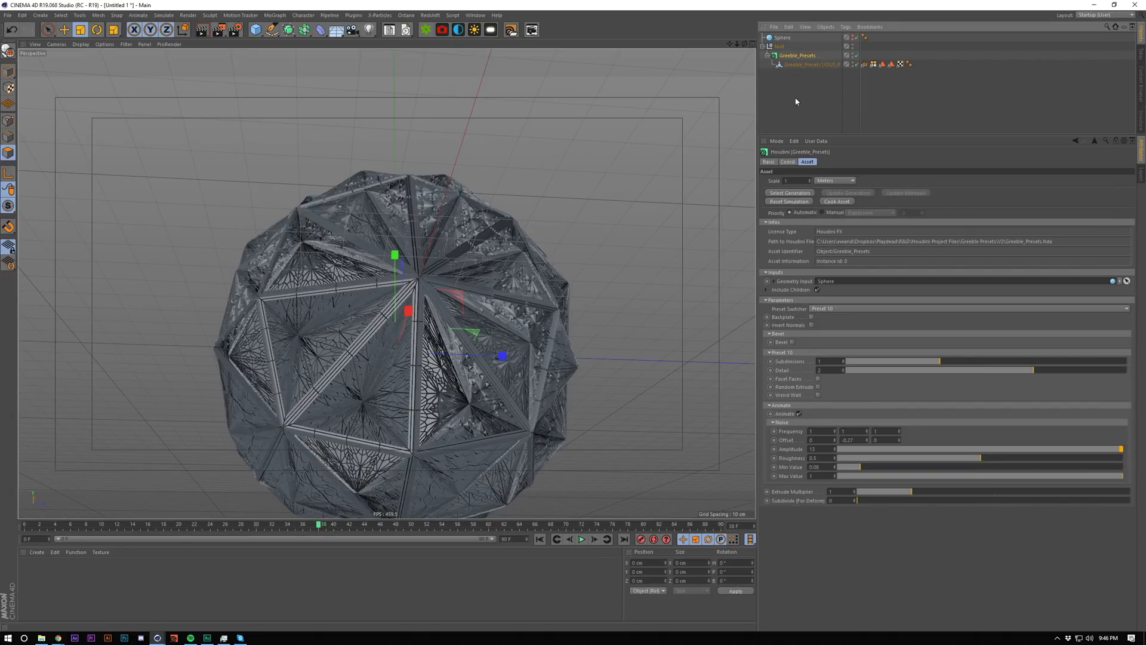